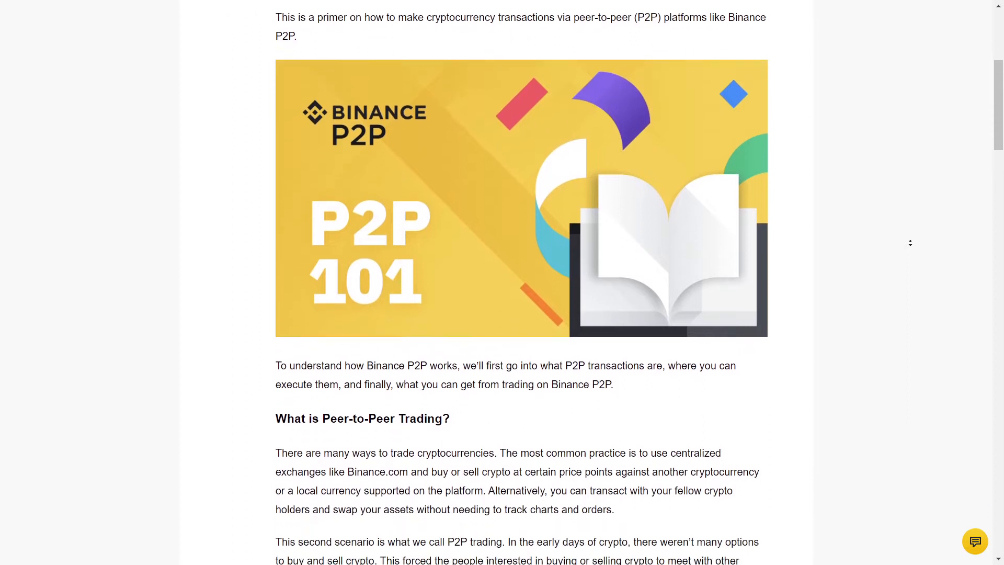
Step: Scroll through the Binance P2P 101 help article to the end
scroll(down, 3)
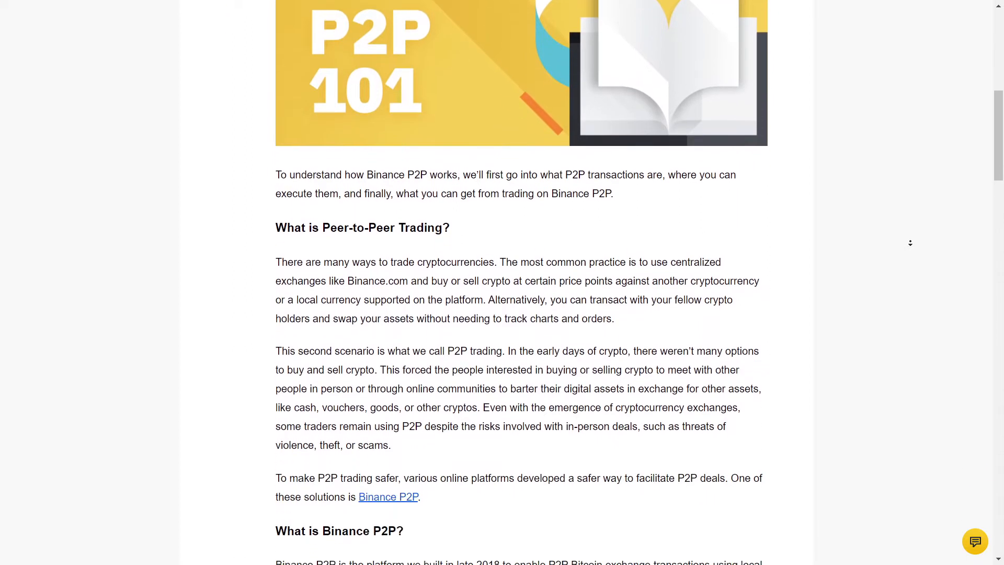
scroll(down, 3)
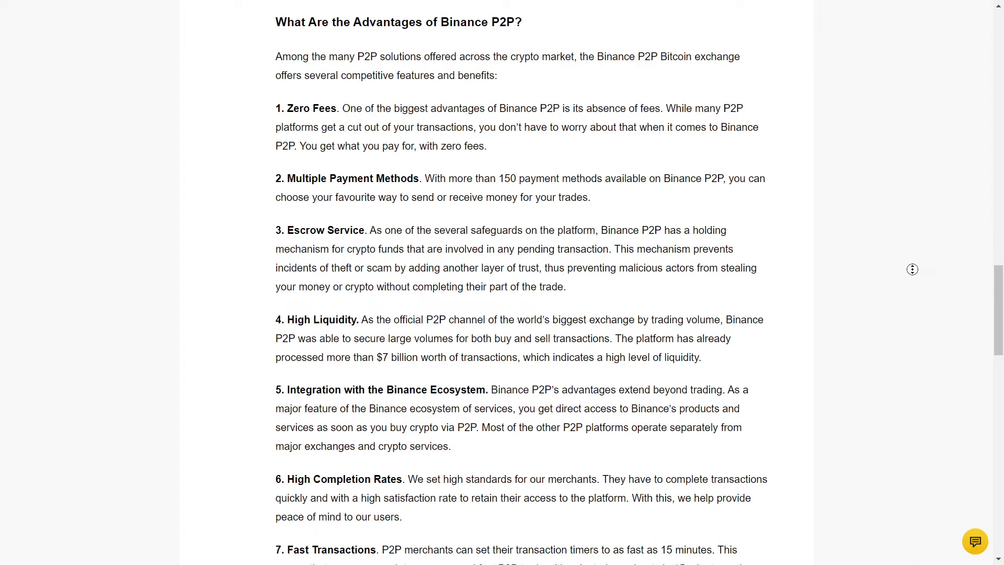
scroll(down, 3)
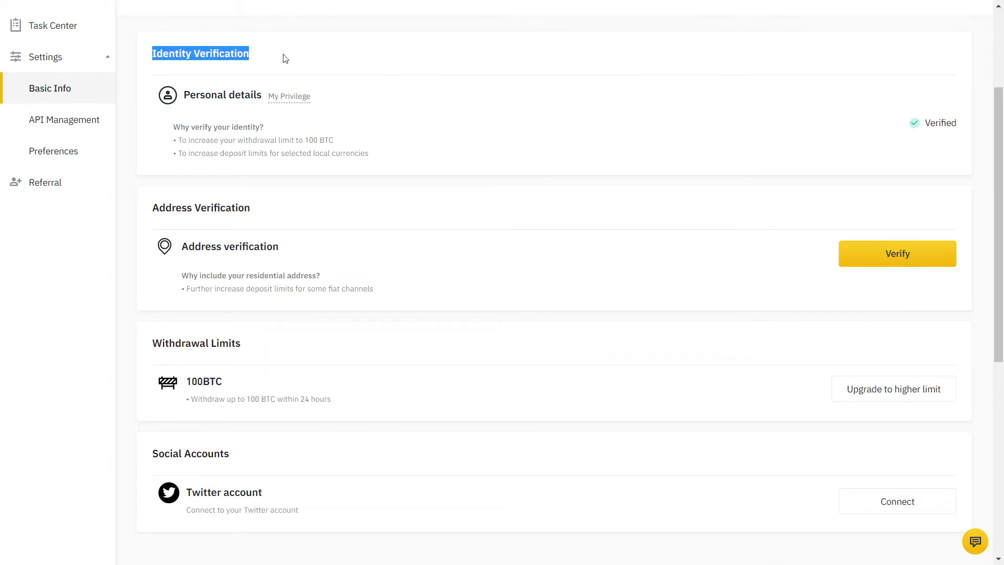
mouse_move(288, 96)
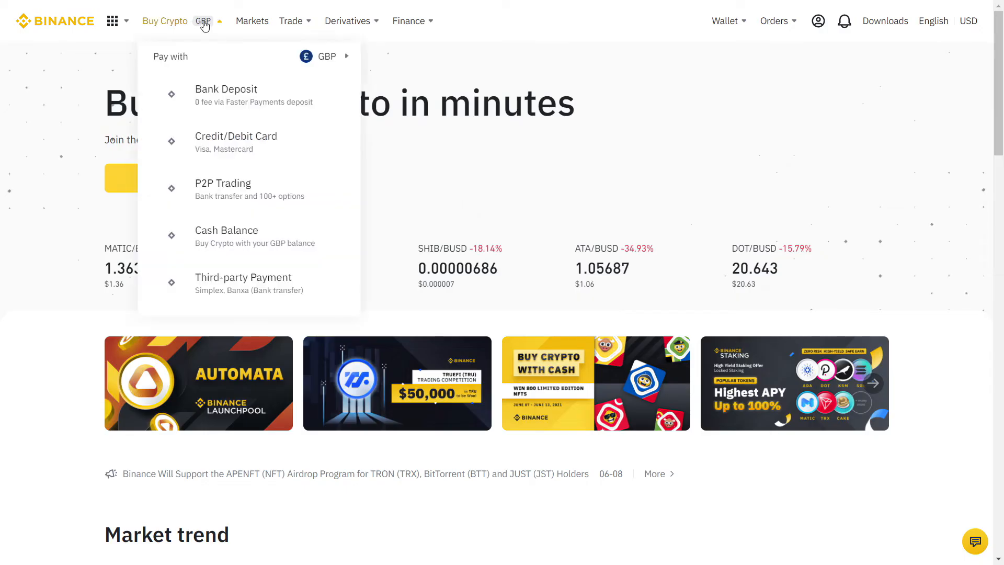
Step: Show P2P offers for selling BTC with PLN kept as the fiat currency
click(326, 56)
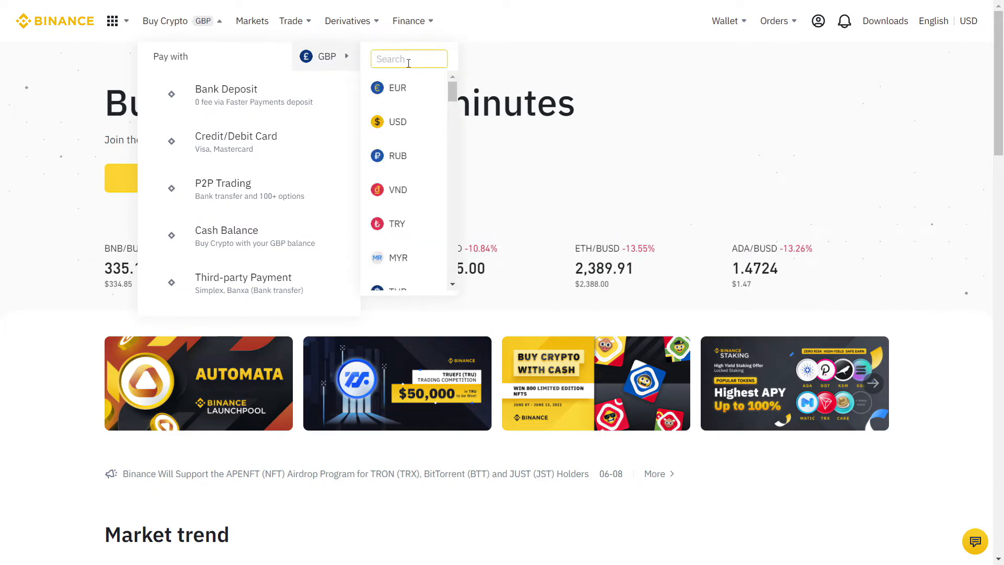
click(396, 88)
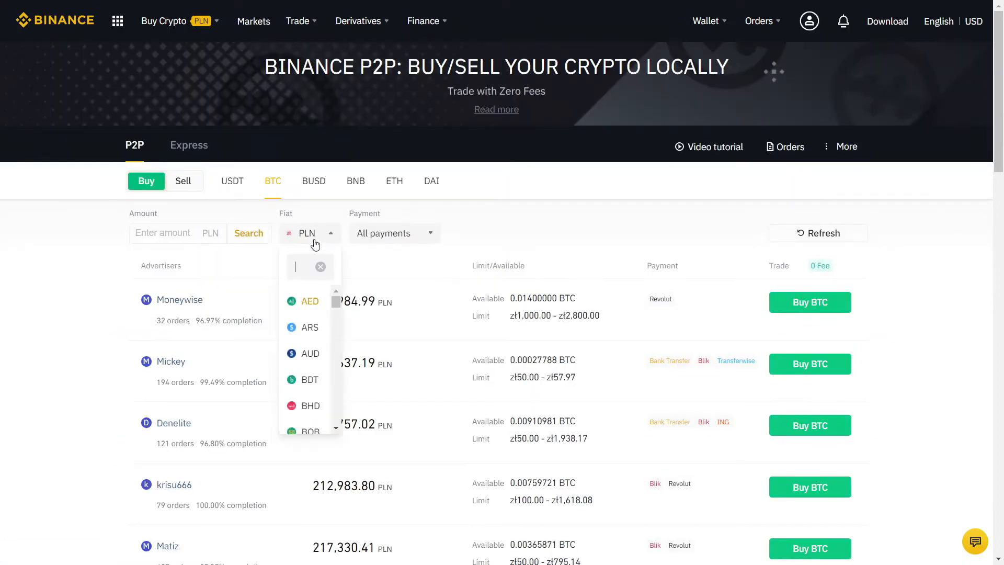
click(309, 232)
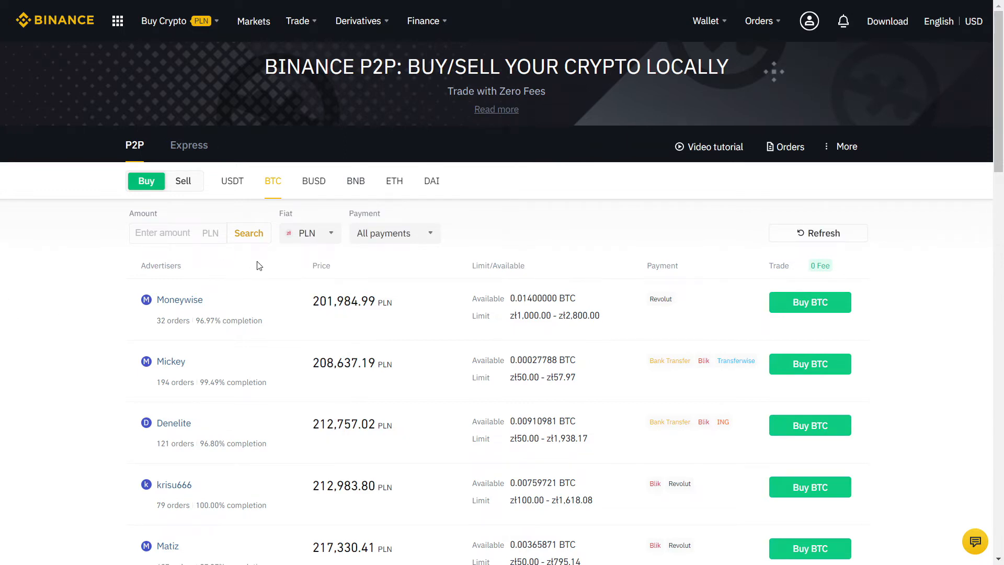
mouse_move(221, 282)
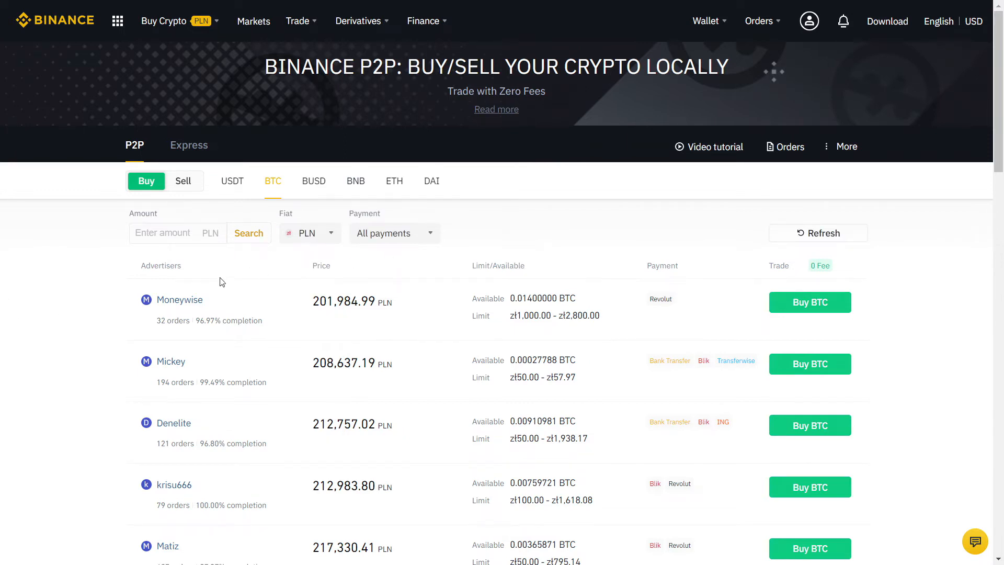
scroll(down, 3)
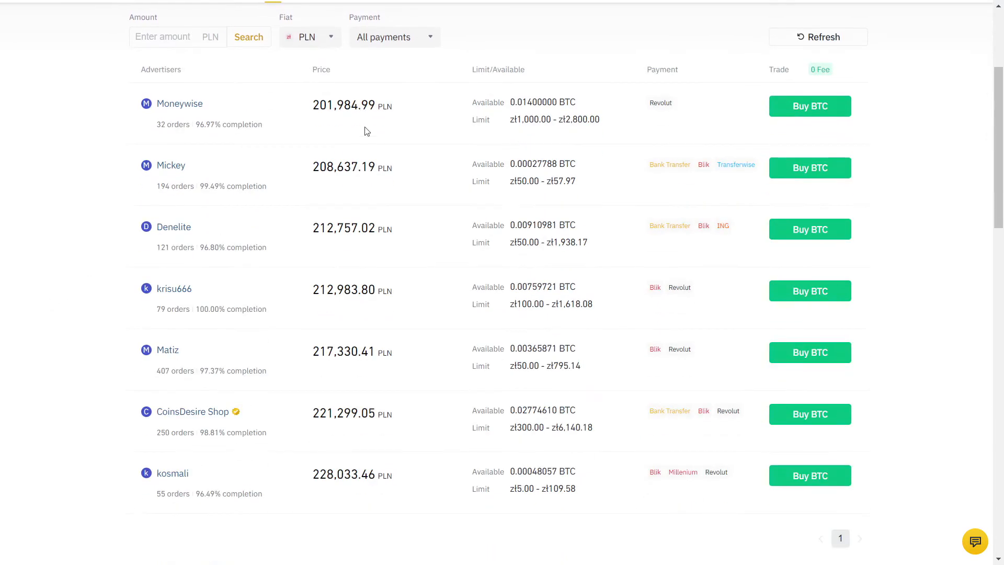
click(182, 115)
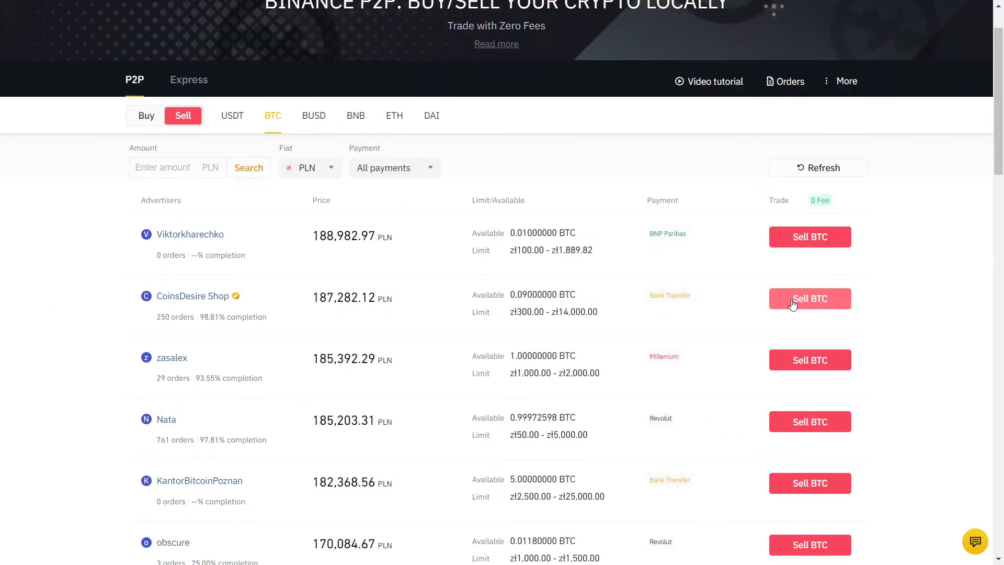
Step: Start a BTC sale with CoinsDesire Shop and begin enabling SMS authentication
click(810, 298)
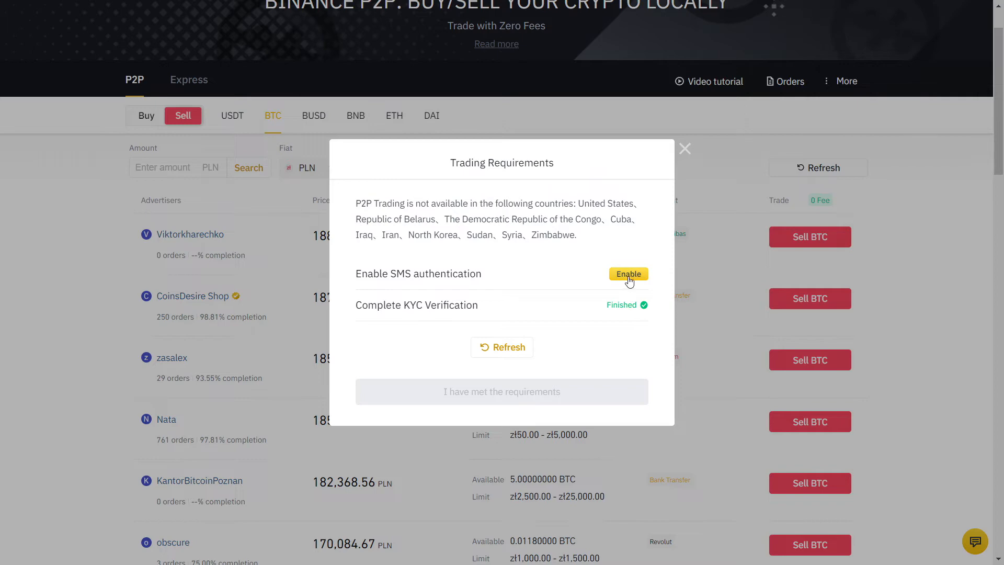
click(628, 273)
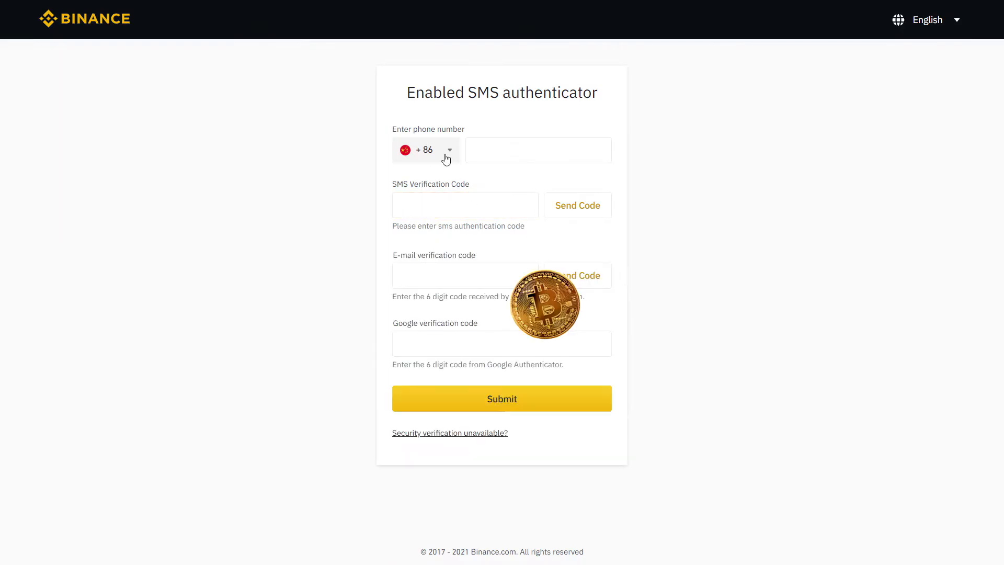
click(578, 205)
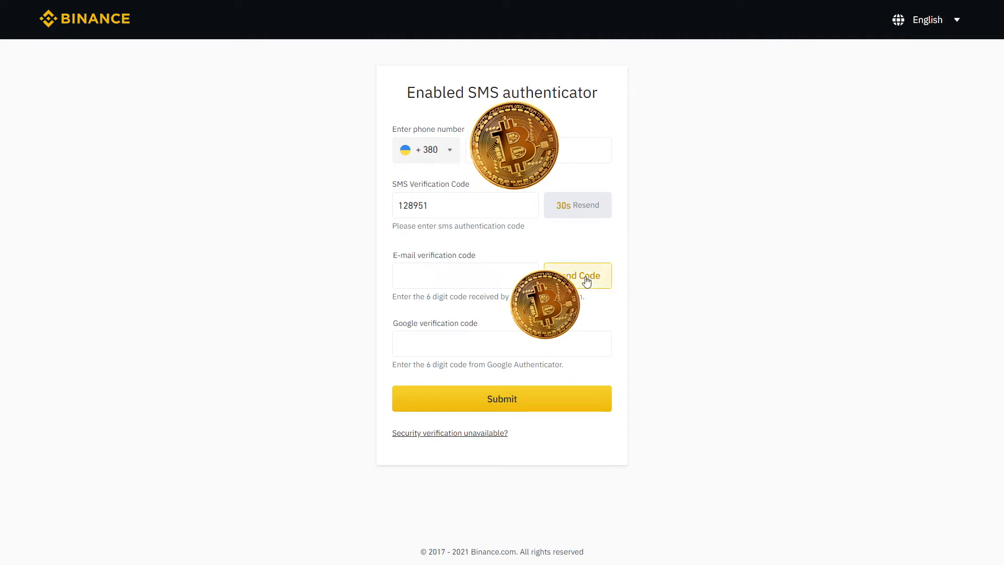
click(576, 275)
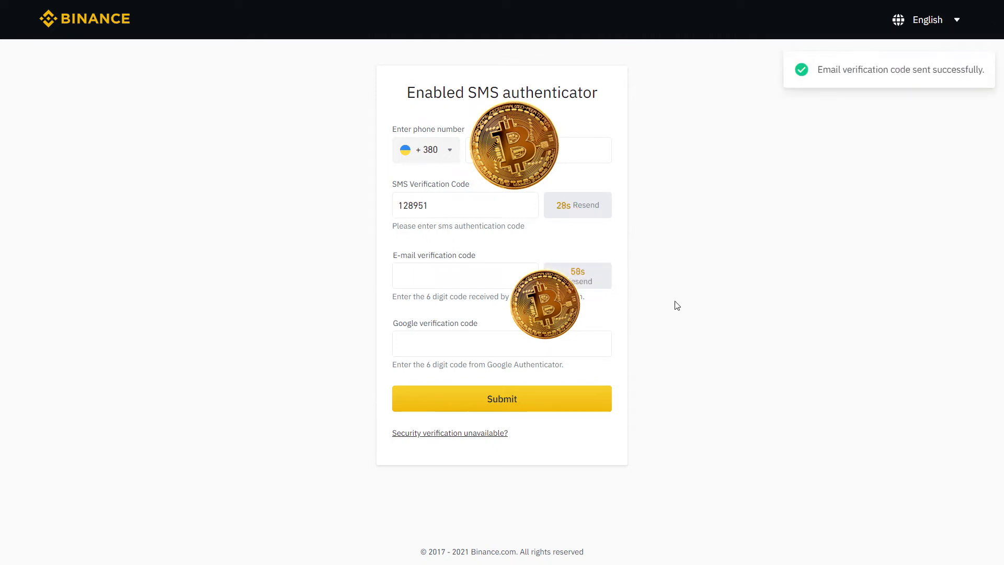
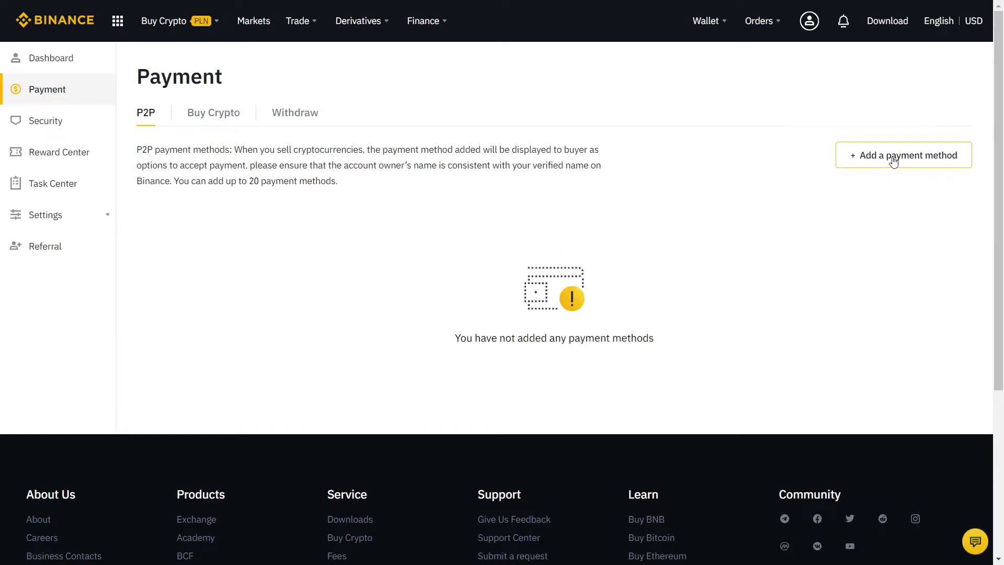
Step: Add a P2P payment method, searching 'mill' and choosing Millenium bank
click(904, 155)
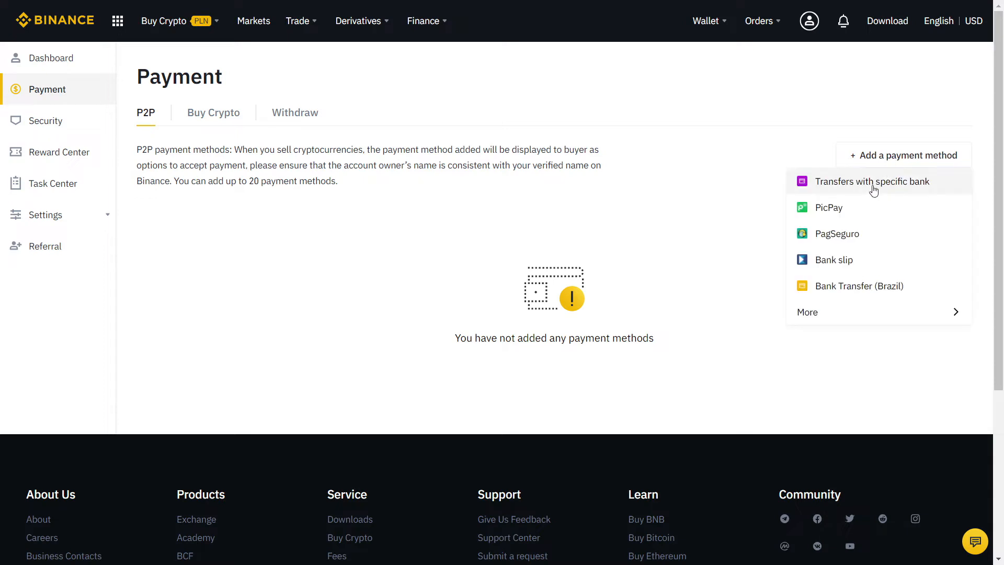
mouse_move(863, 312)
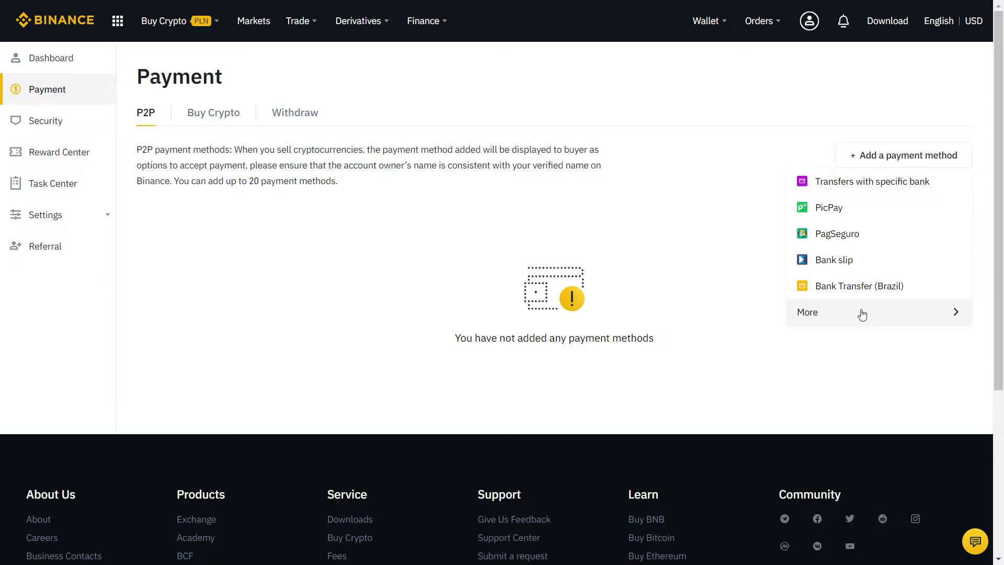
click(808, 312)
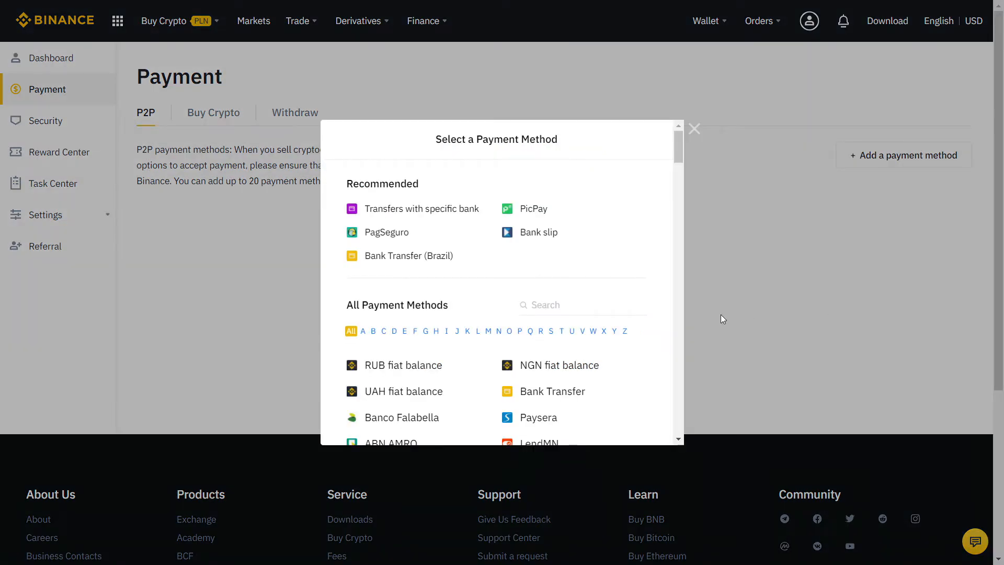
click(577, 305)
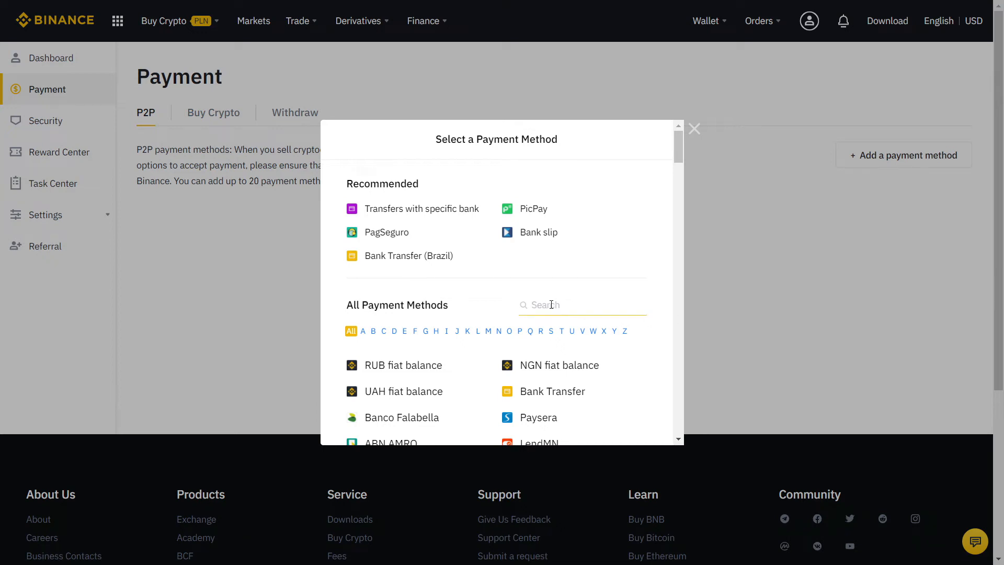
text(mill)
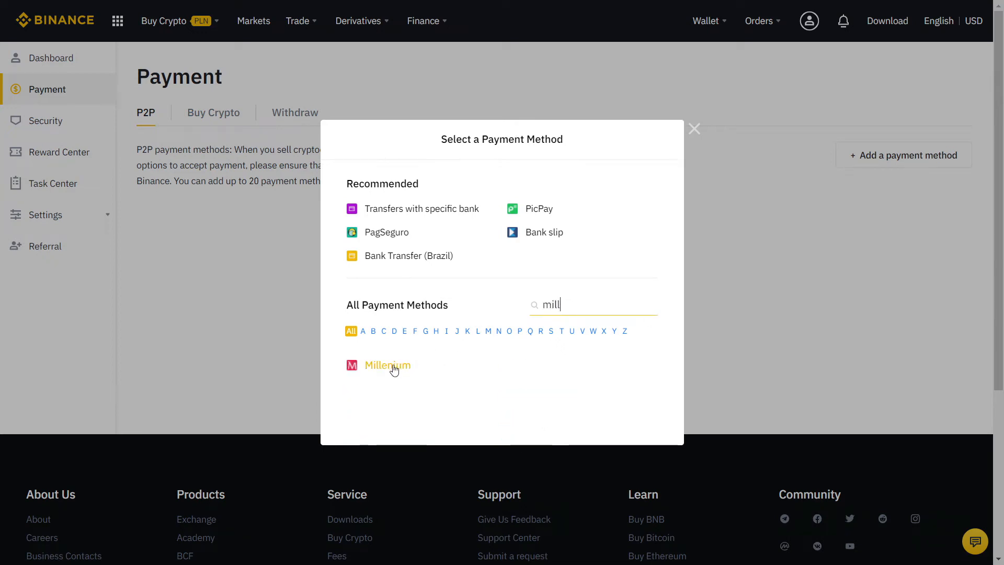
click(387, 365)
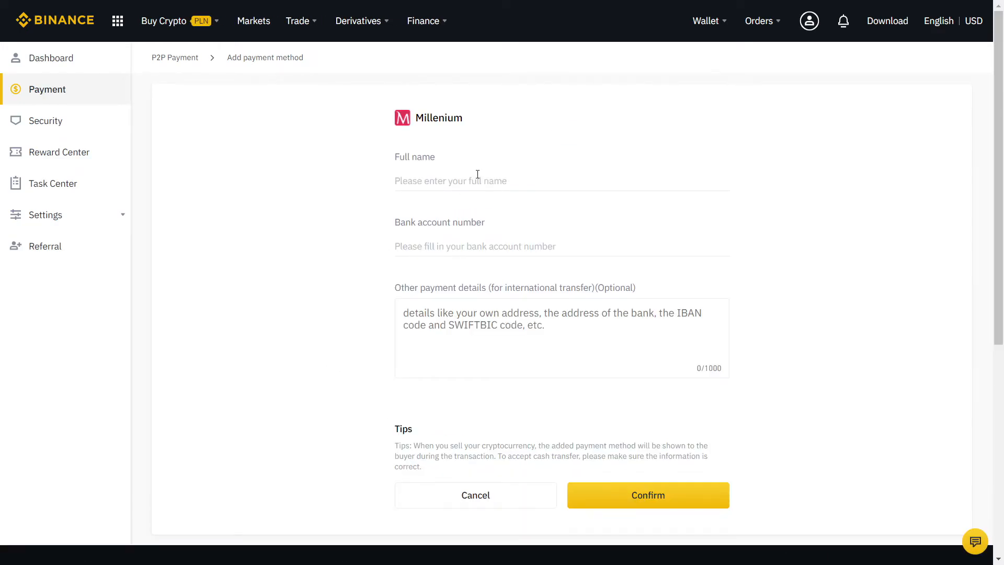
Step: Submit the Millenium method and verify it with the authenticator app
click(646, 495)
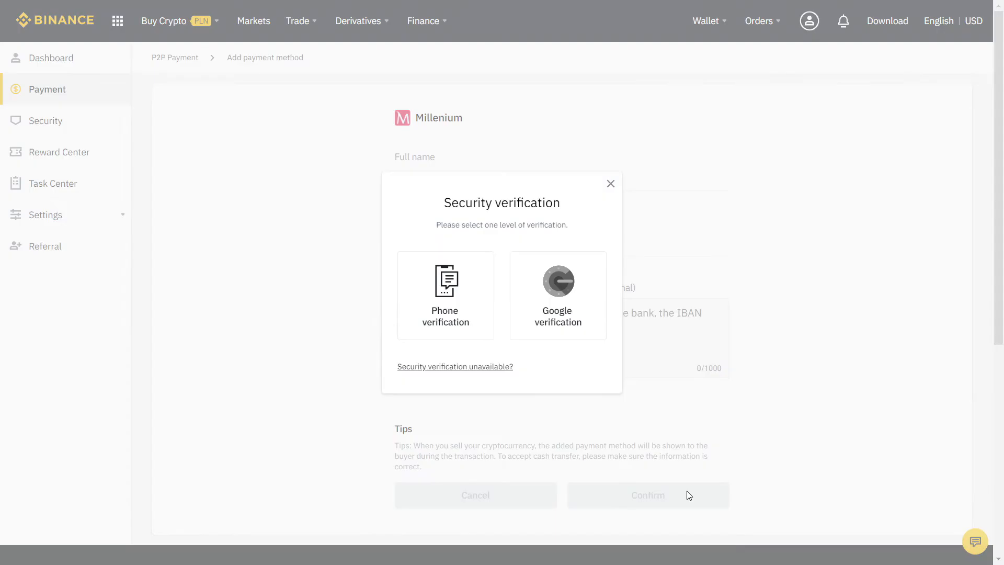
mouse_move(674, 470)
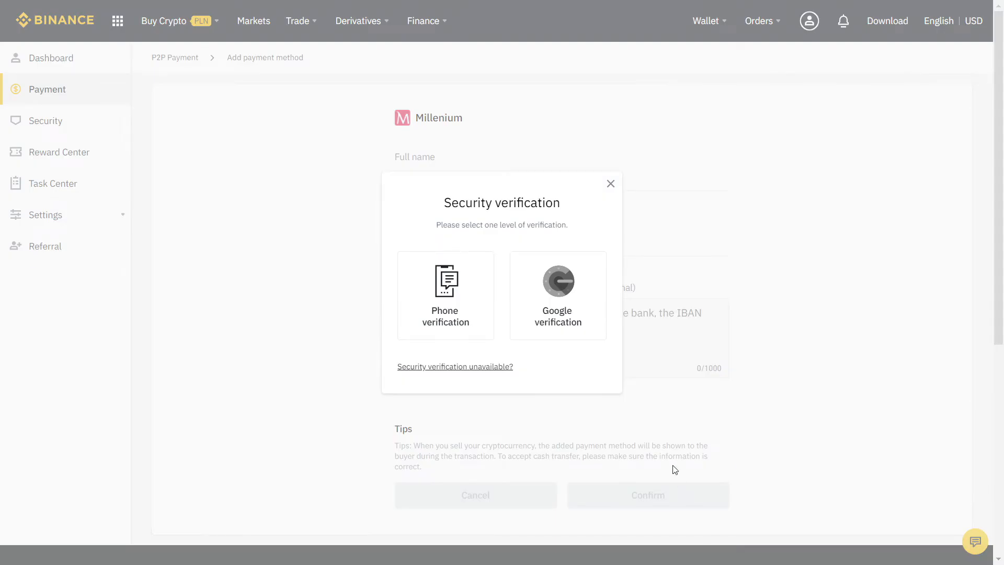
mouse_move(627, 394)
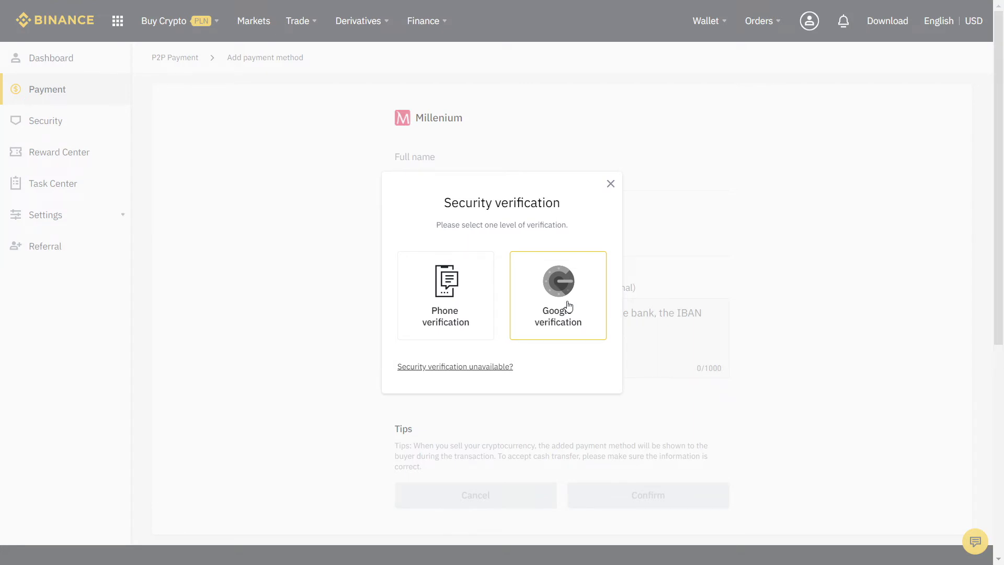
click(558, 295)
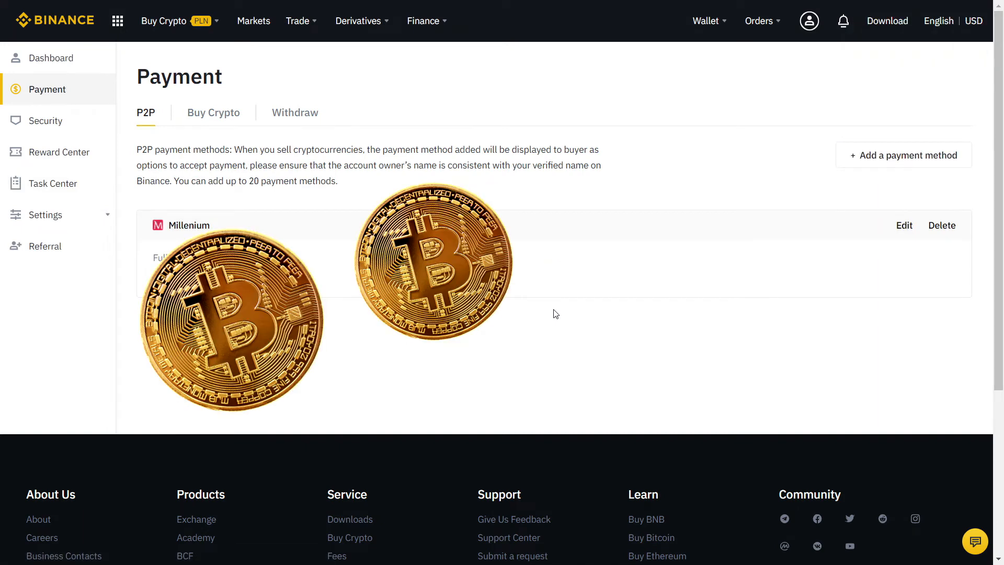
mouse_move(556, 321)
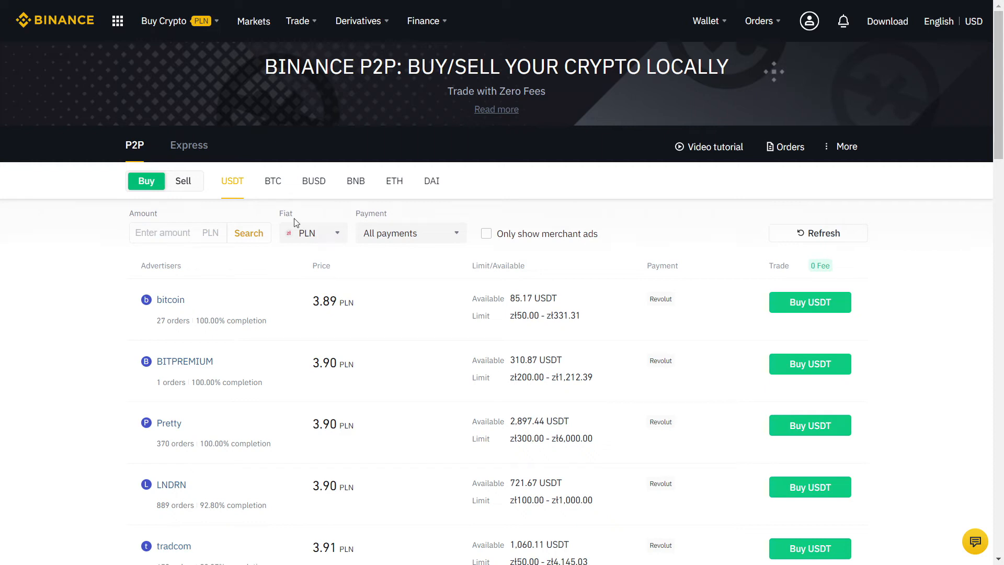
mouse_move(314, 187)
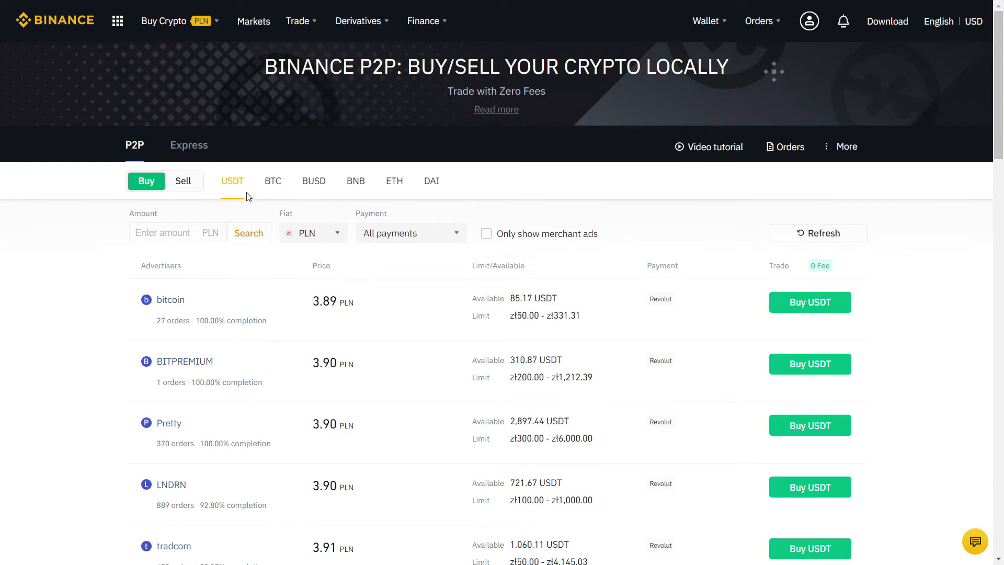
mouse_move(79, 293)
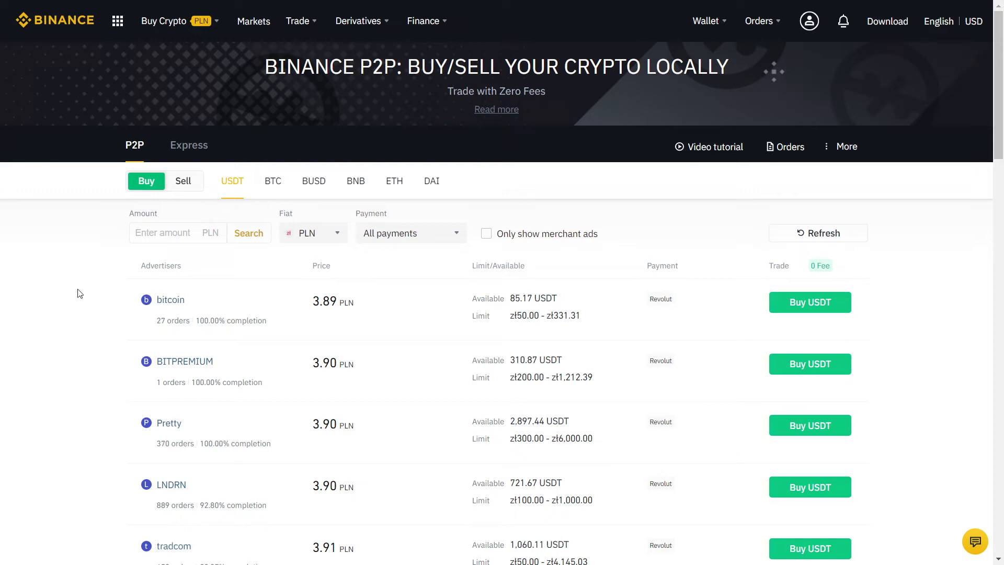
mouse_move(431, 488)
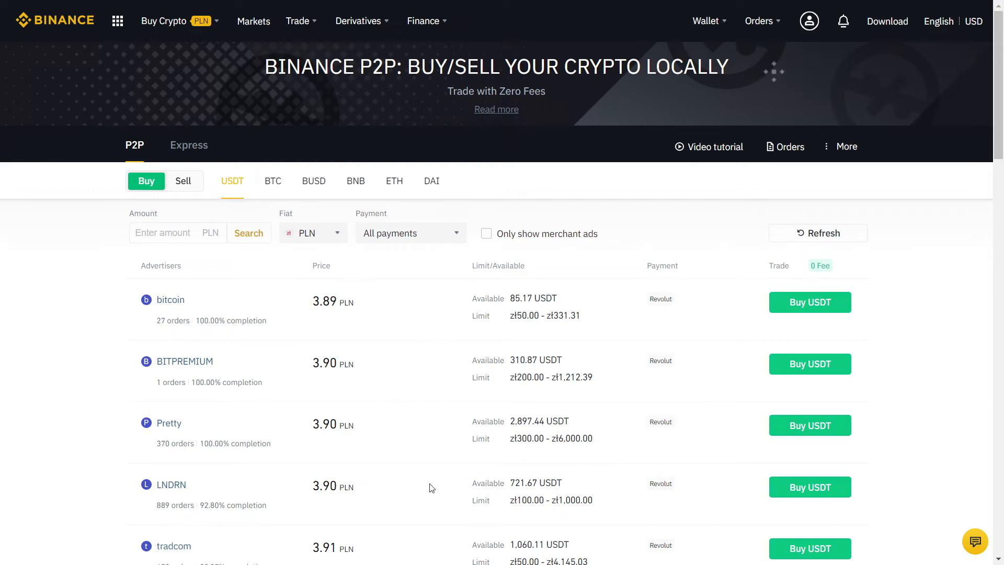
Step: Browse the advertisers buying USDT for PLN, then head to the wallet overview
scroll(down, 3)
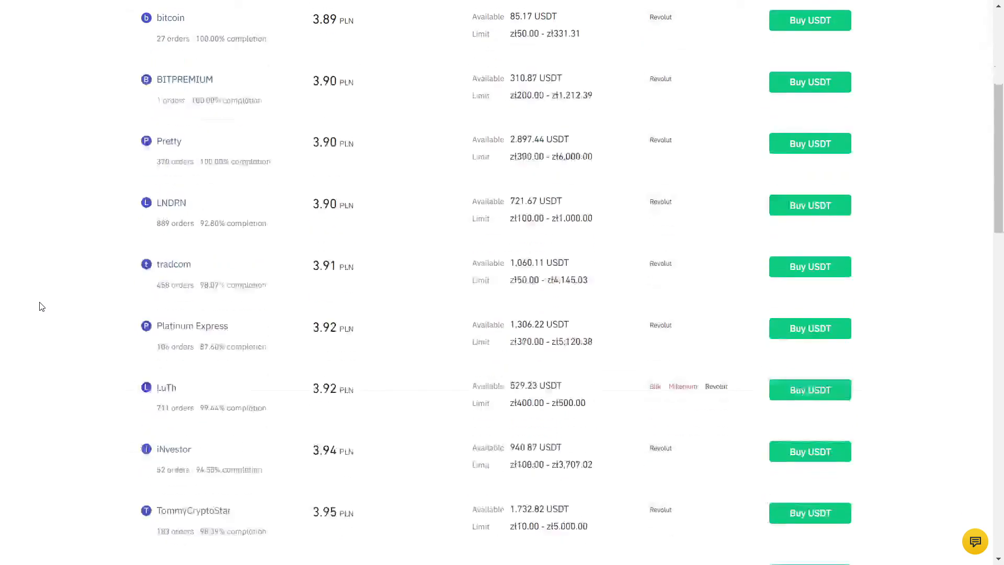
scroll(down, 3)
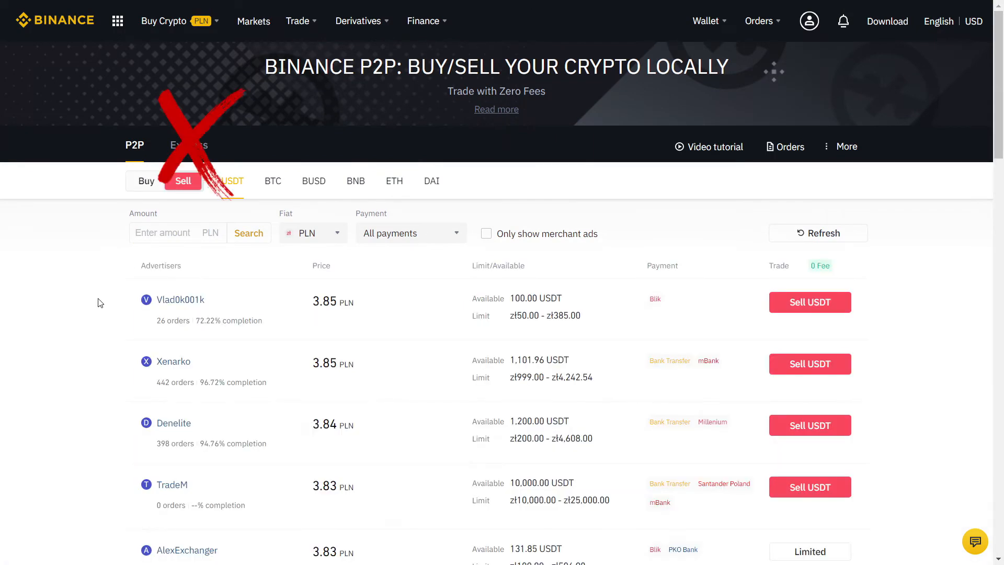
scroll(down, 3)
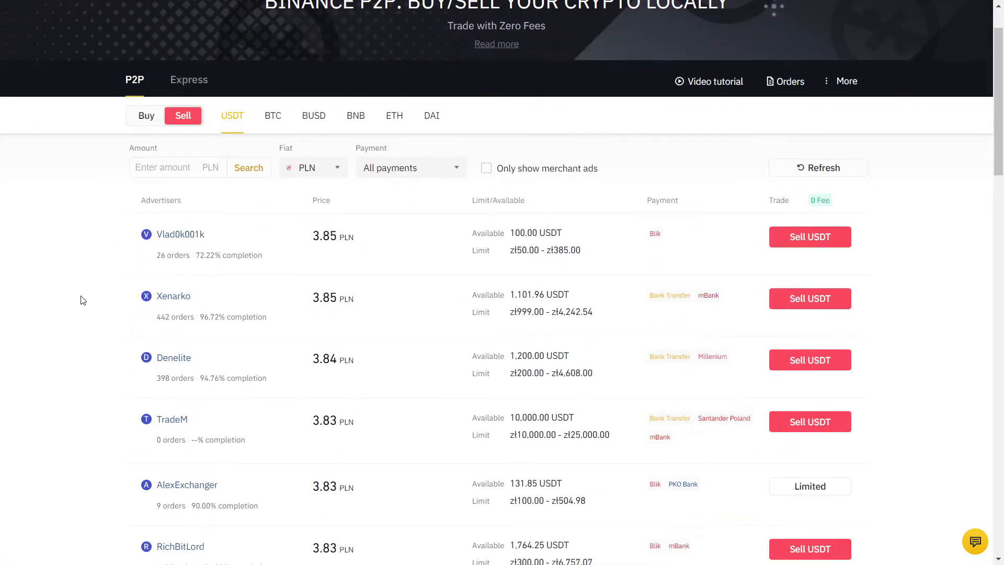
scroll(down, 3)
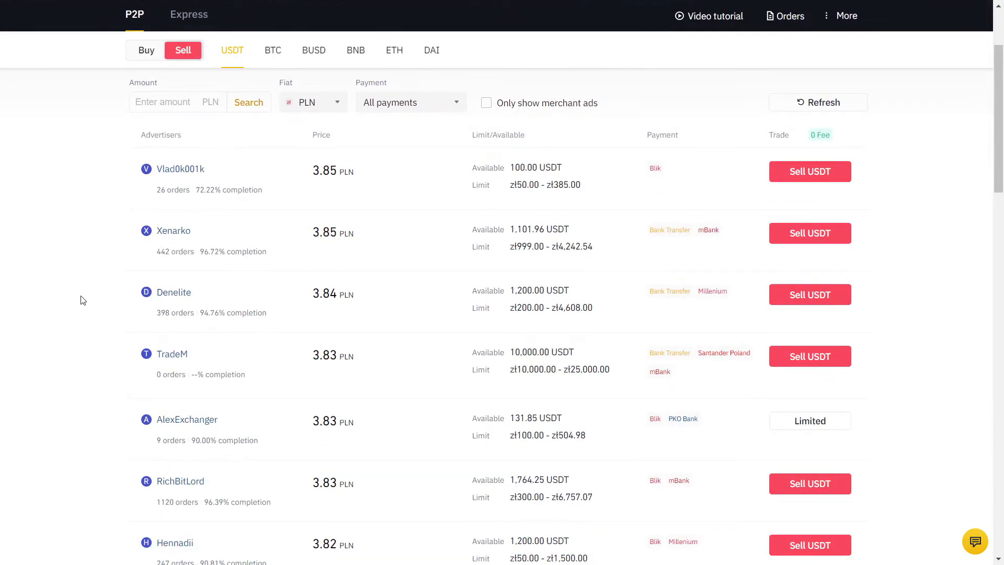
mouse_move(109, 334)
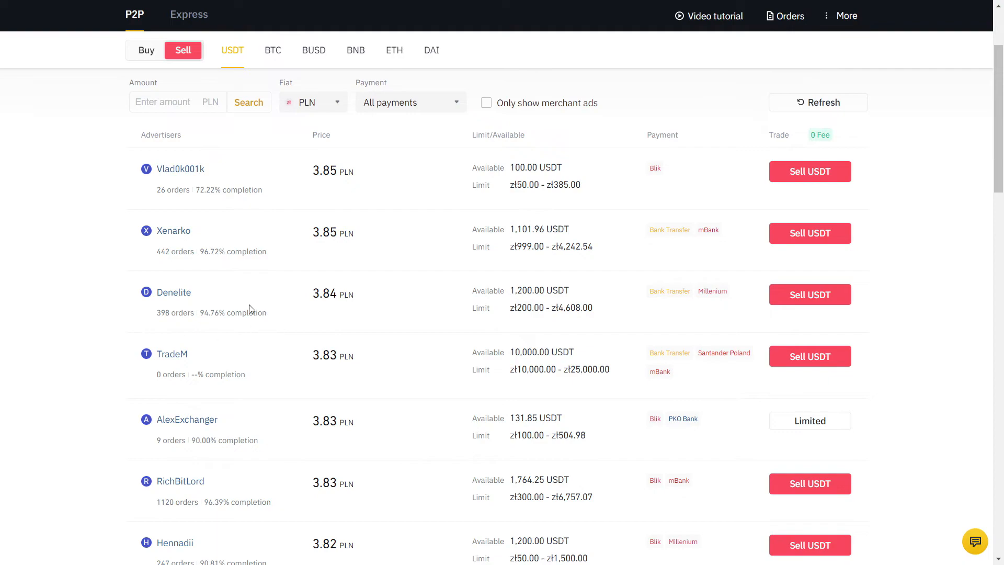
click(819, 102)
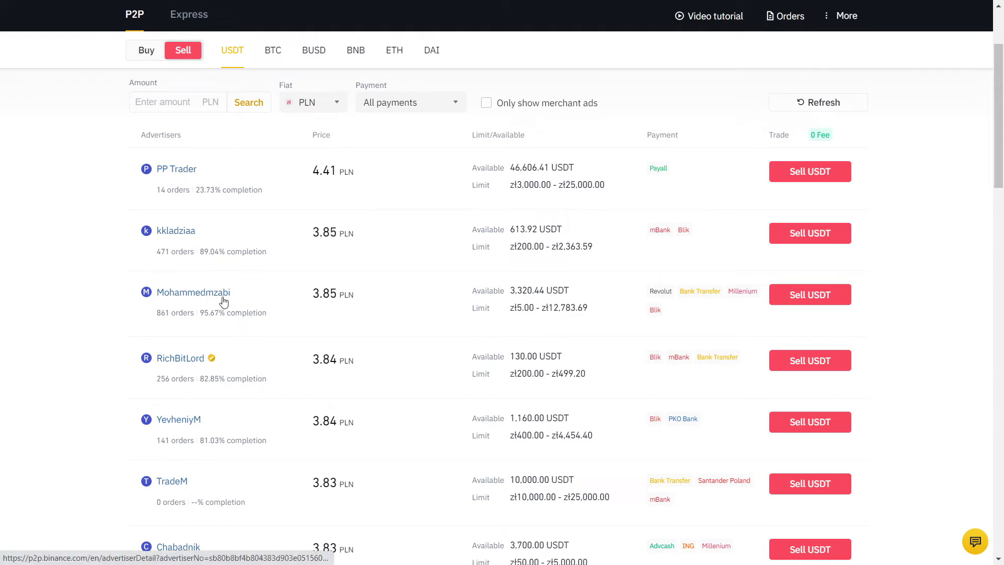
mouse_move(365, 321)
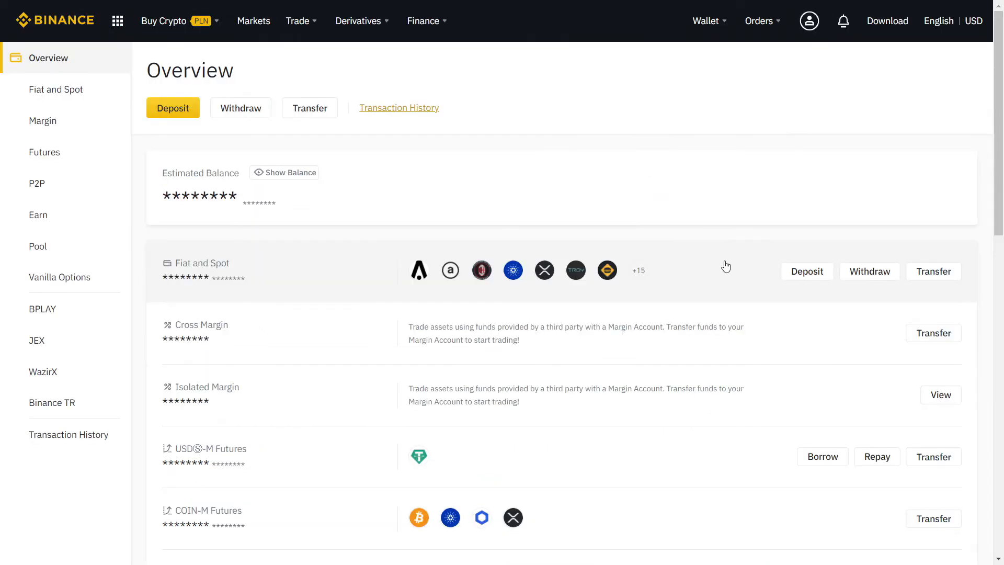
mouse_move(157, 423)
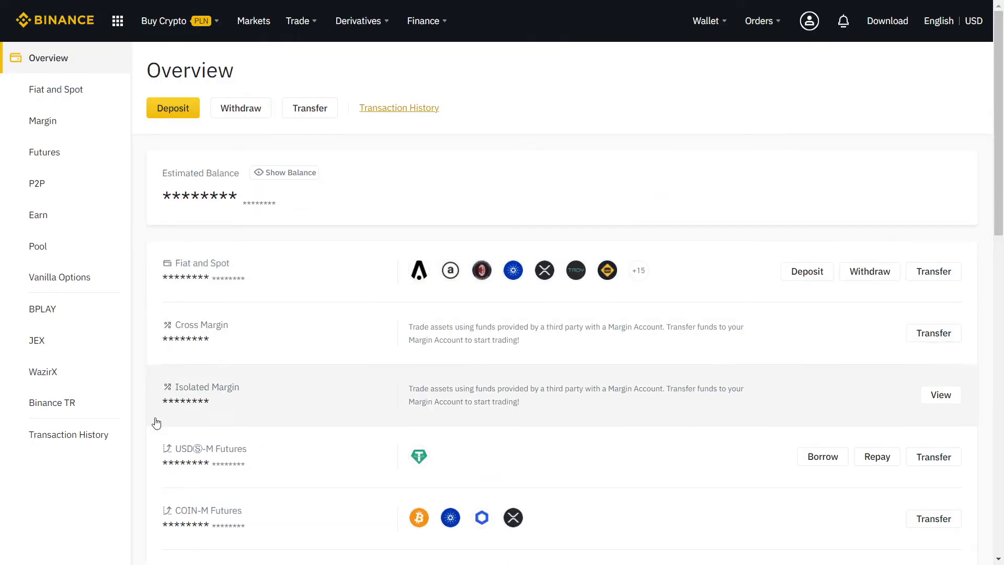
Step: Transfer the maximum 21.09310323 USDT between P2P and spot wallets, then return to trading
click(36, 183)
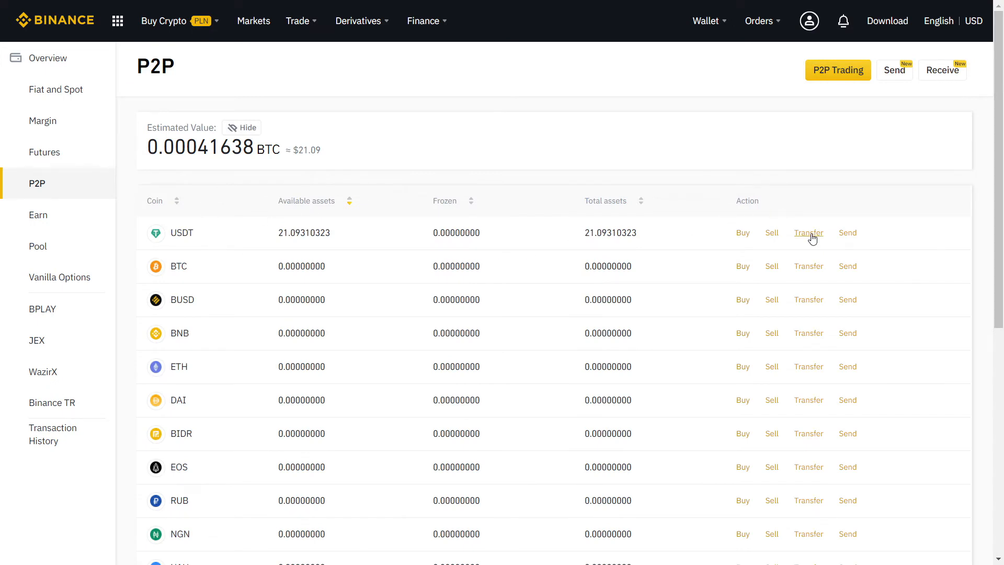
click(809, 232)
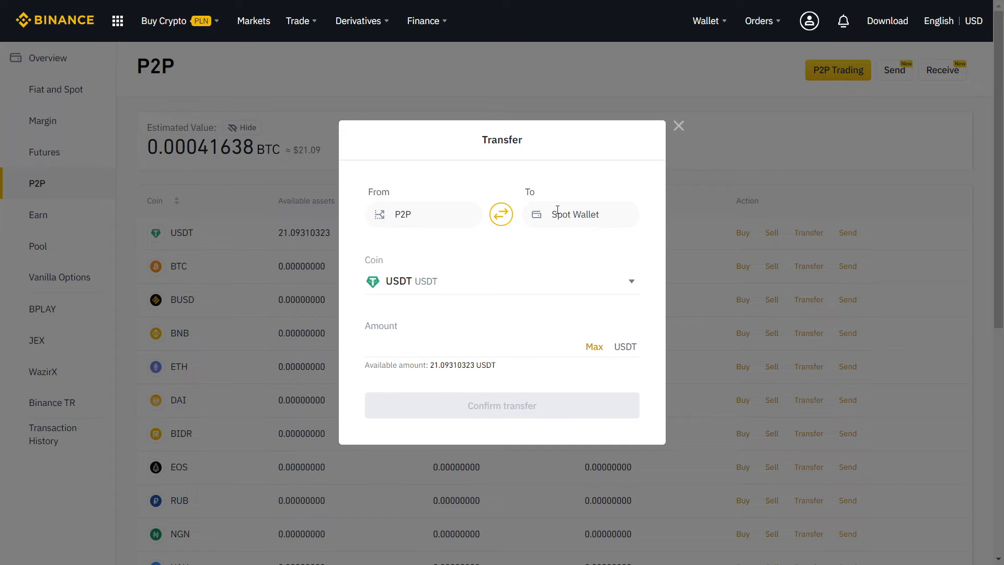
click(593, 347)
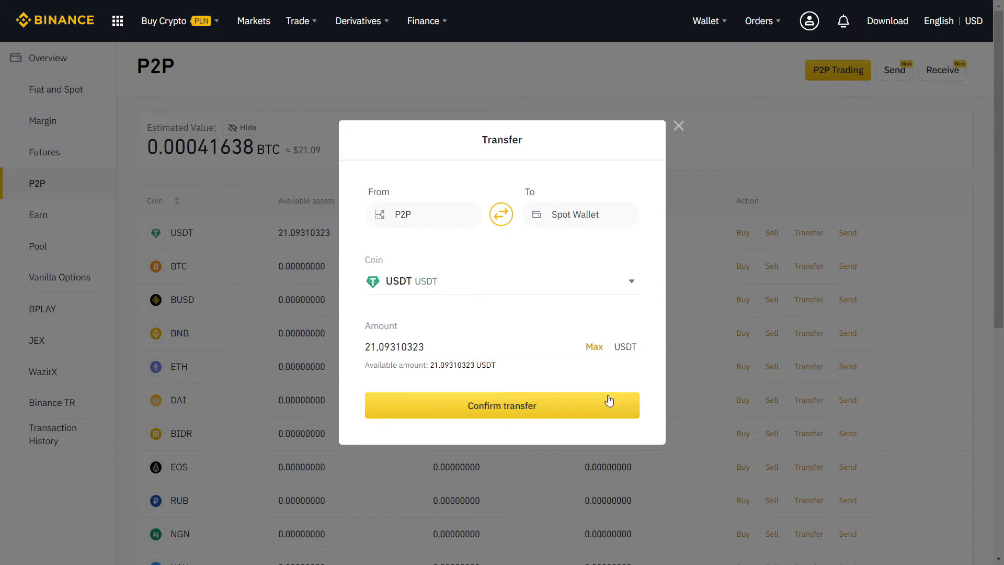
click(502, 406)
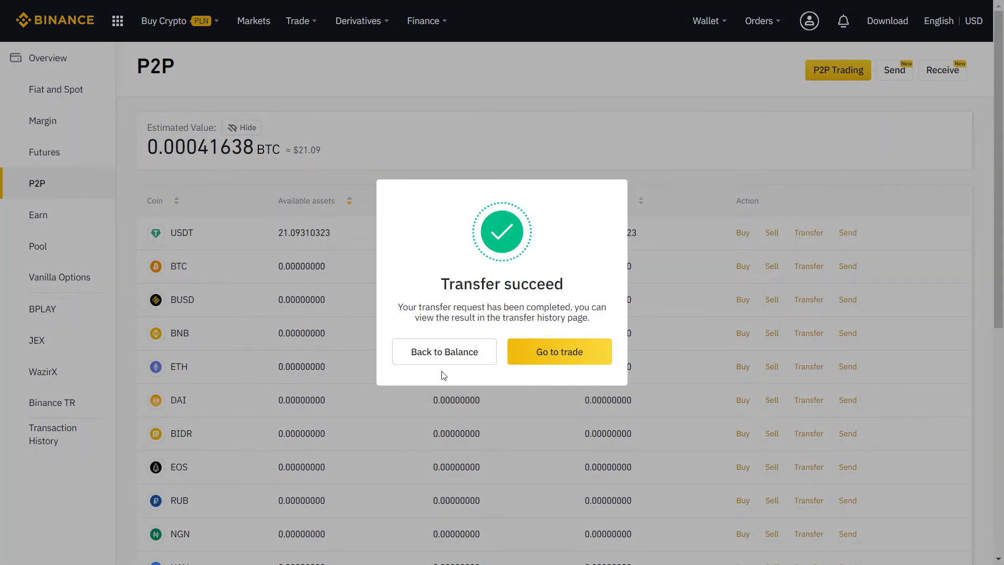
click(559, 352)
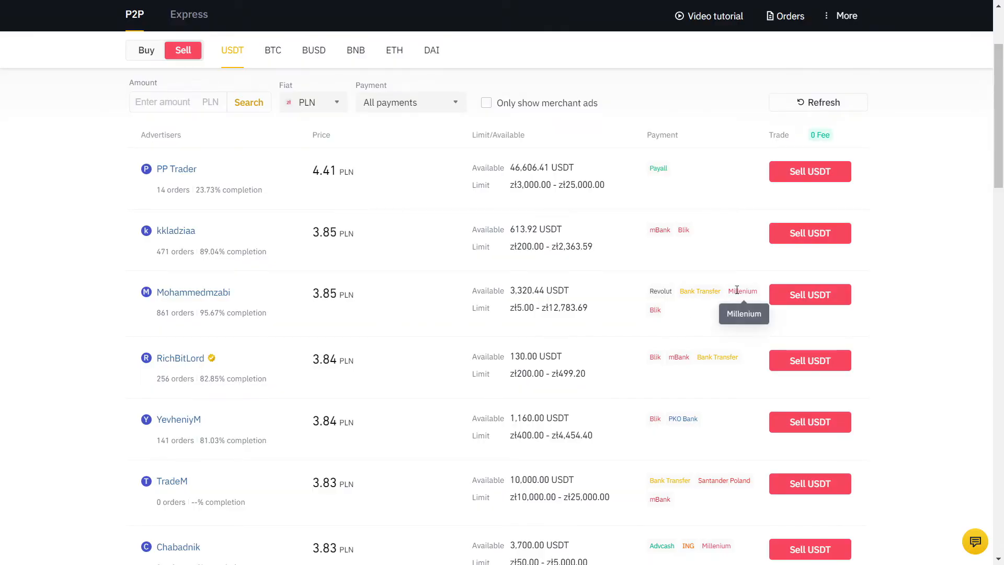
mouse_move(810, 295)
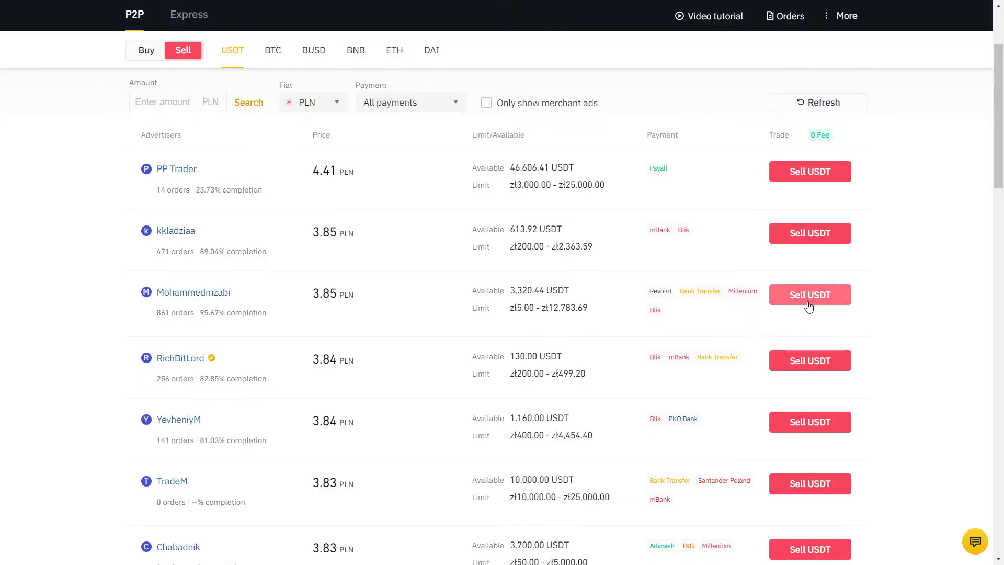
Step: Place the sell order for 612.20 USDT via the Millenium offer, totalling 2,357 zł
click(810, 295)
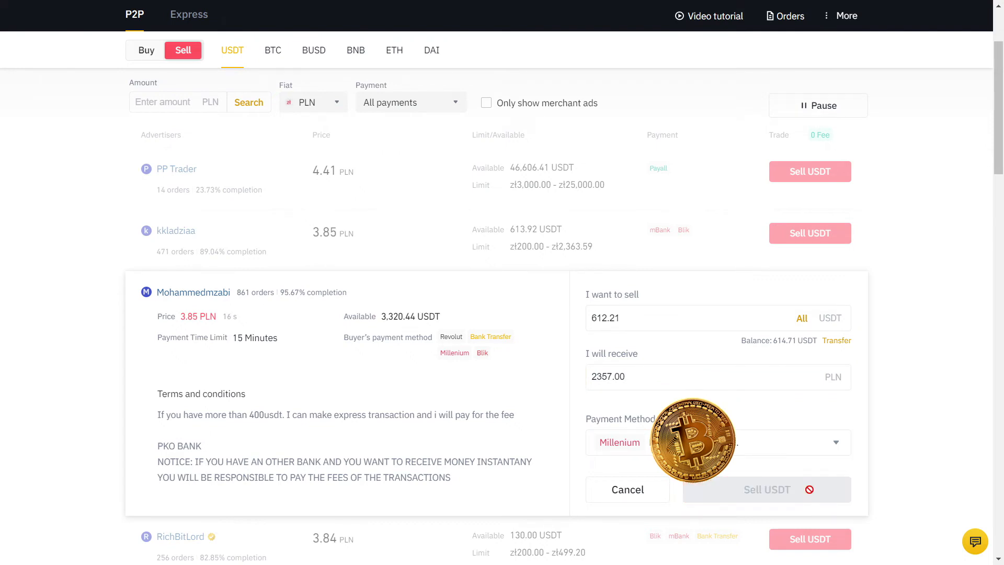
click(767, 489)
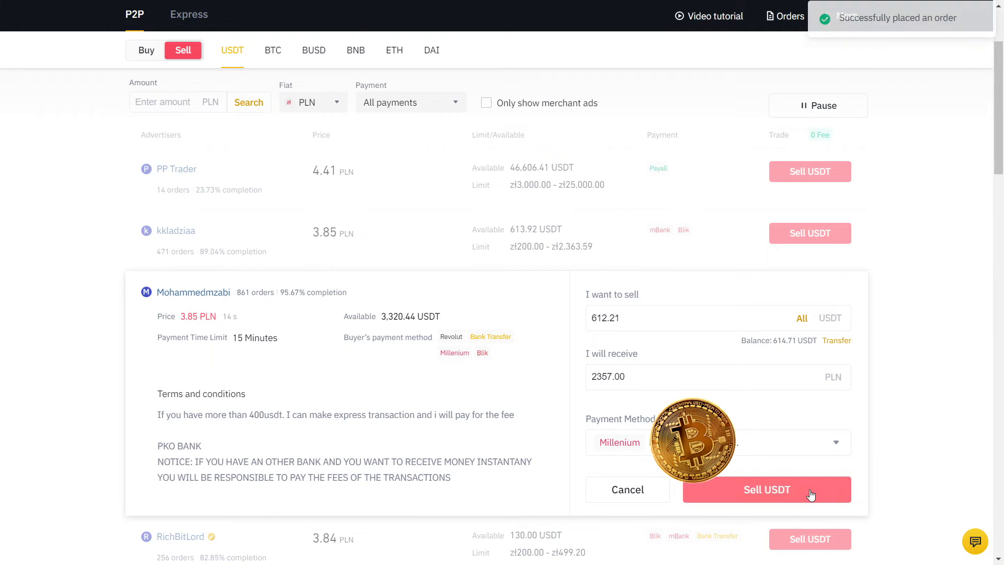
click(766, 489)
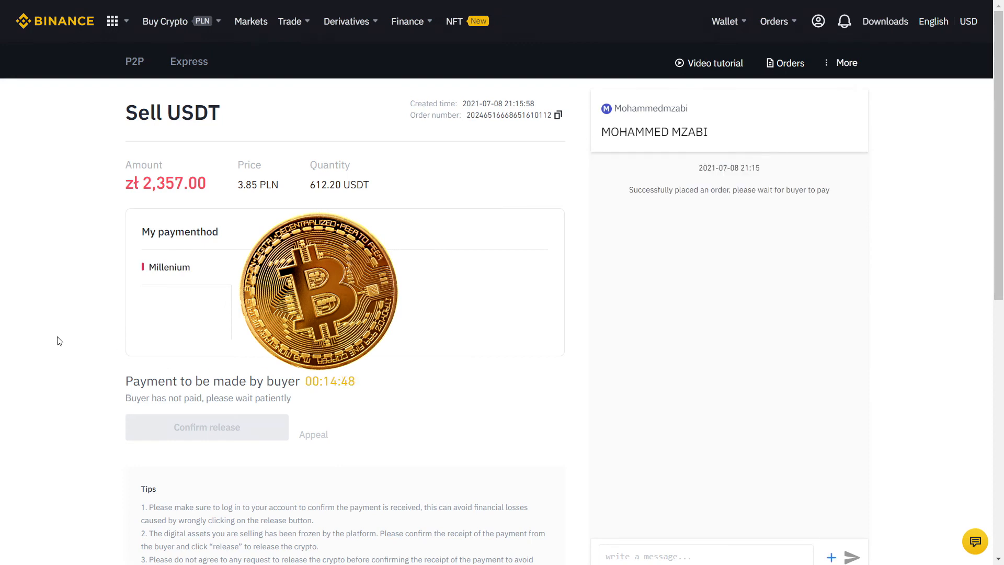
Step: Confirm release of the 612.20 USDT with the Google Authenticator code so the order completes
scroll(down, 3)
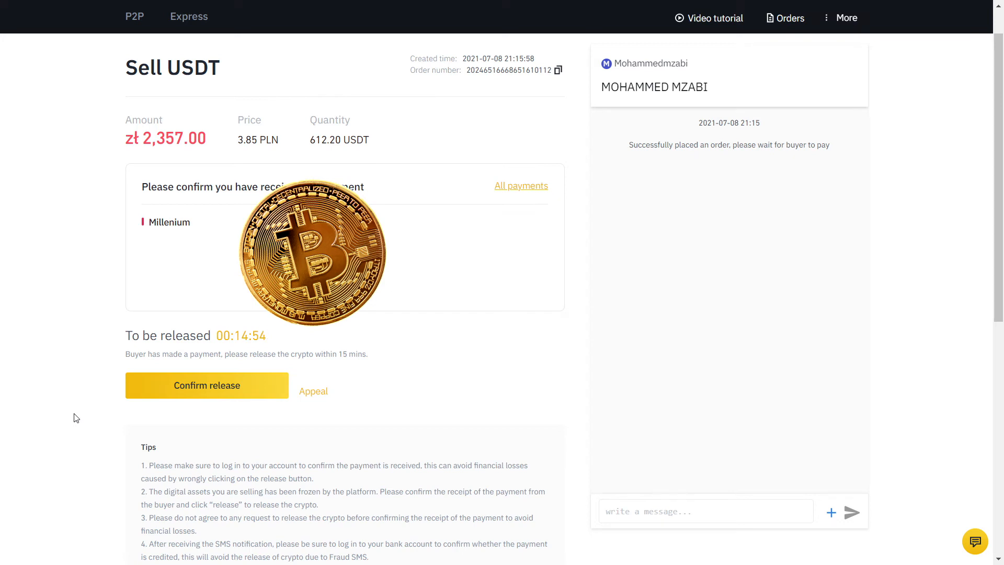
mouse_move(230, 437)
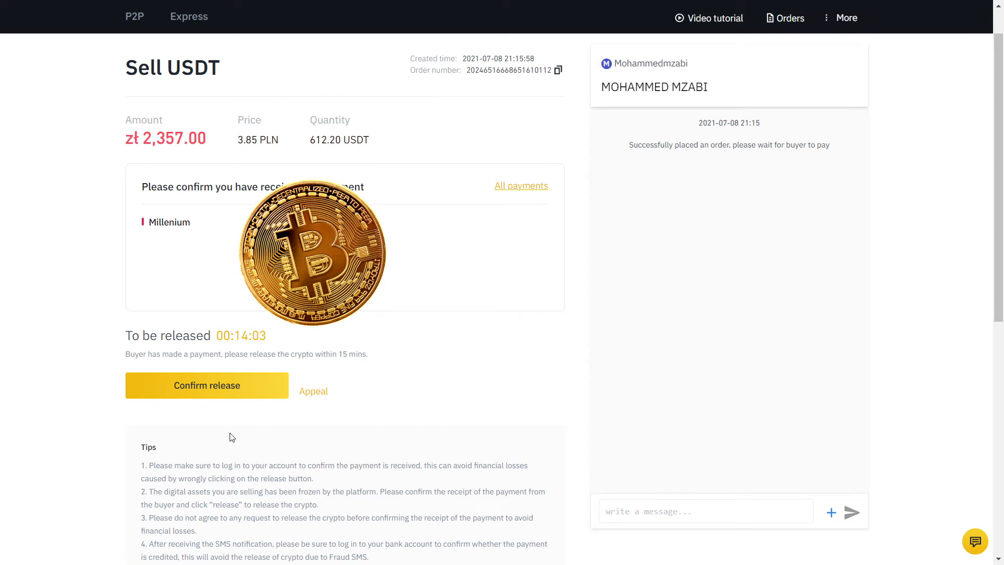
click(206, 385)
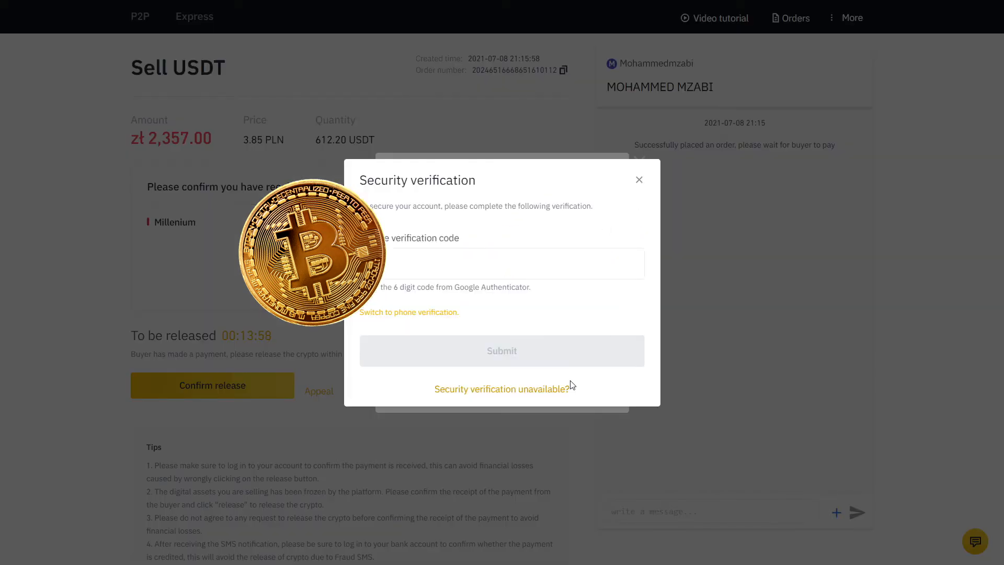
click(512, 264)
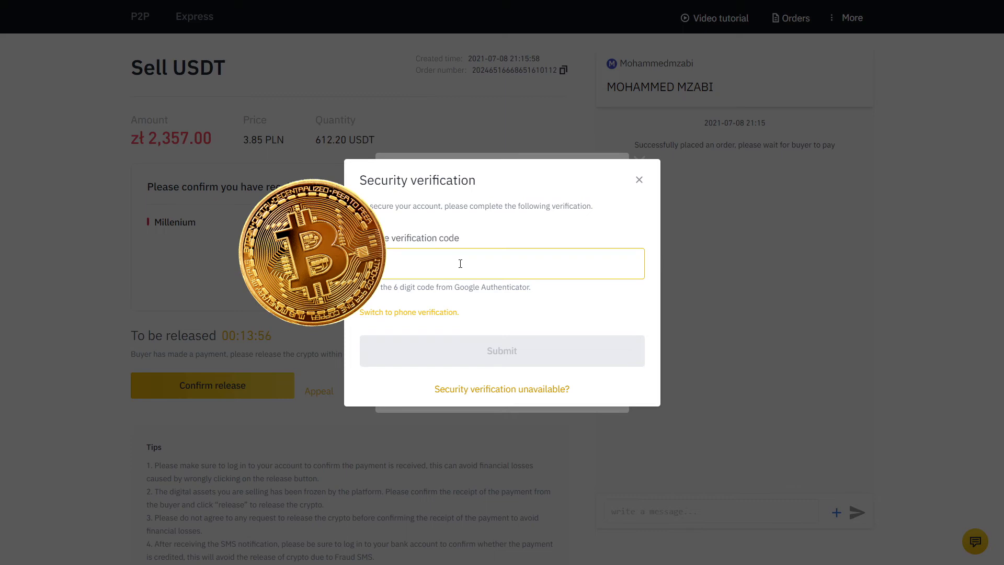
click(638, 178)
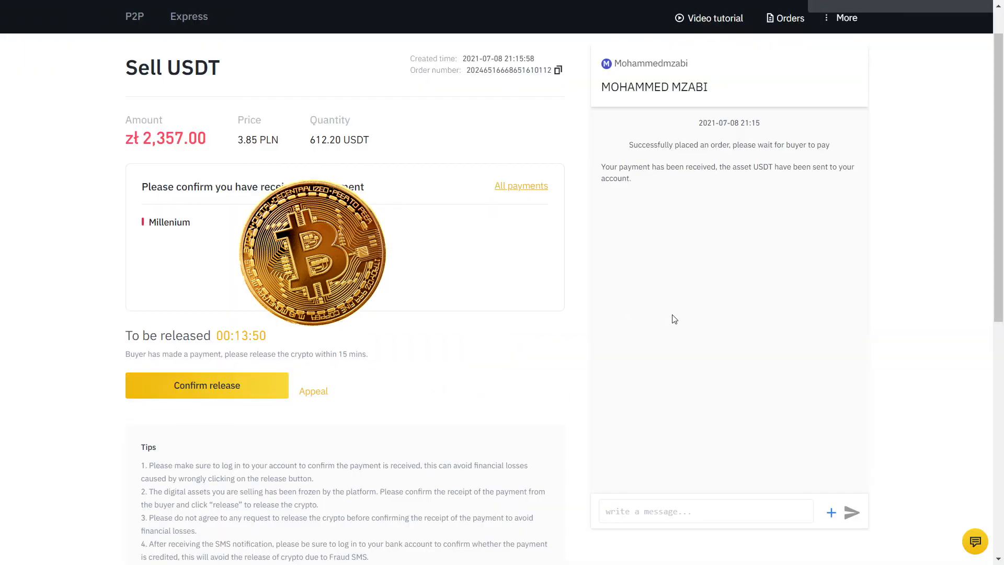
click(207, 385)
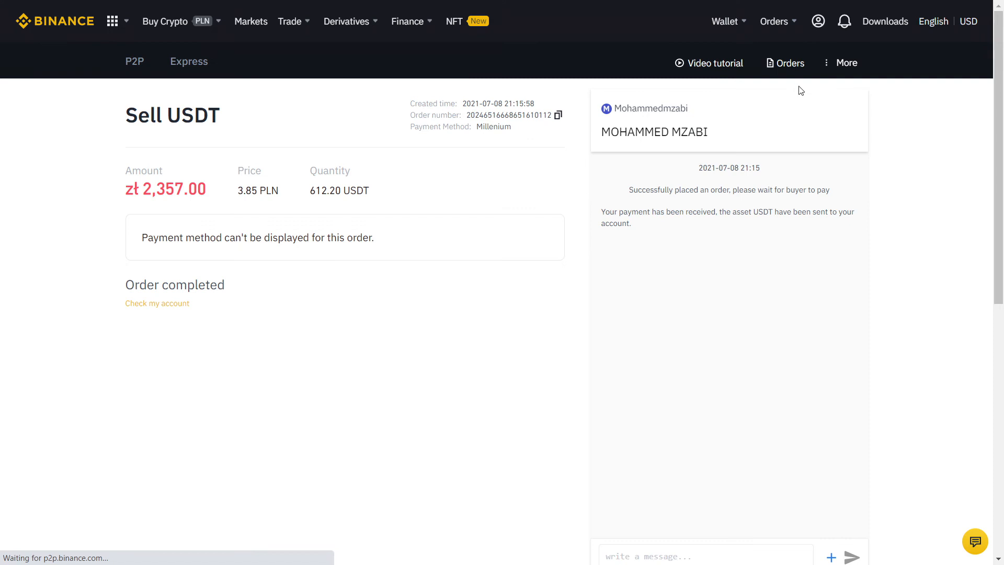
Step: List all P2P orders with the 2,357 zł sale on top as Completed
click(785, 62)
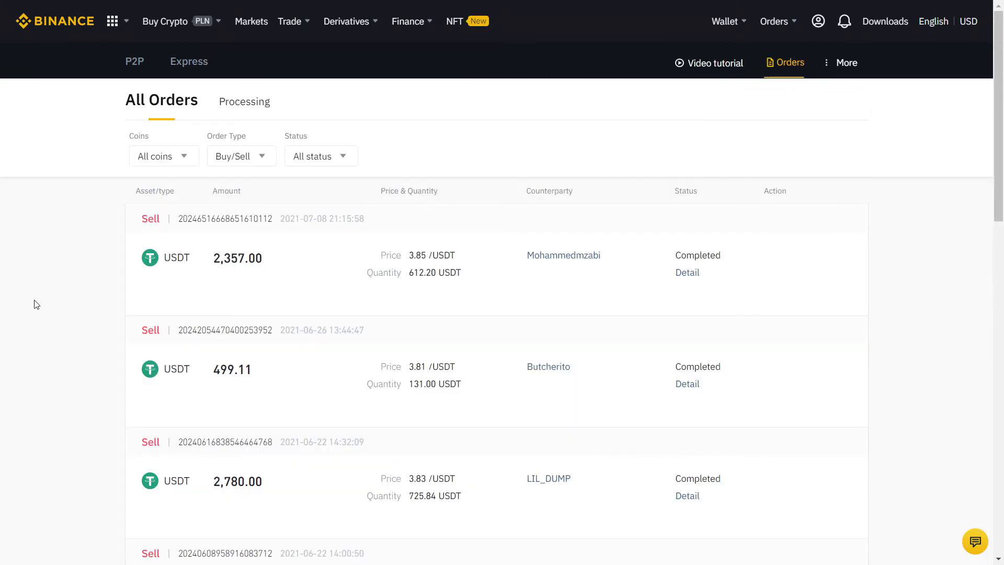
mouse_move(445, 292)
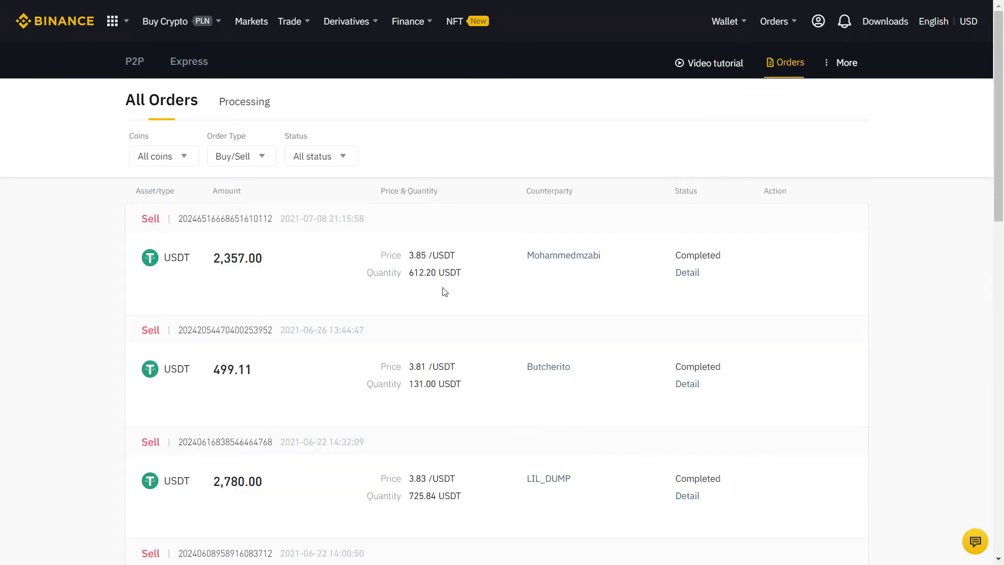
scroll(down, 3)
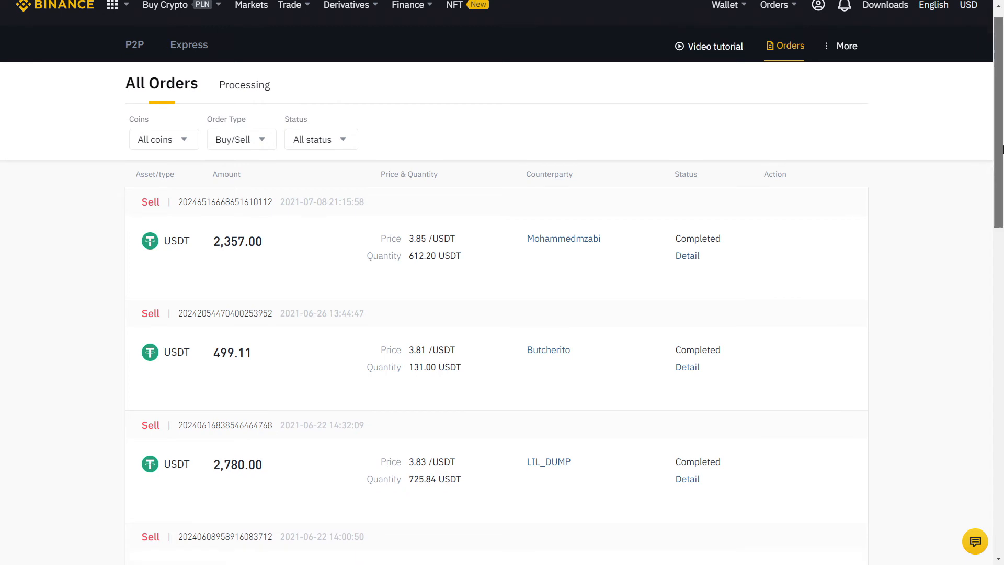
scroll(down, 3)
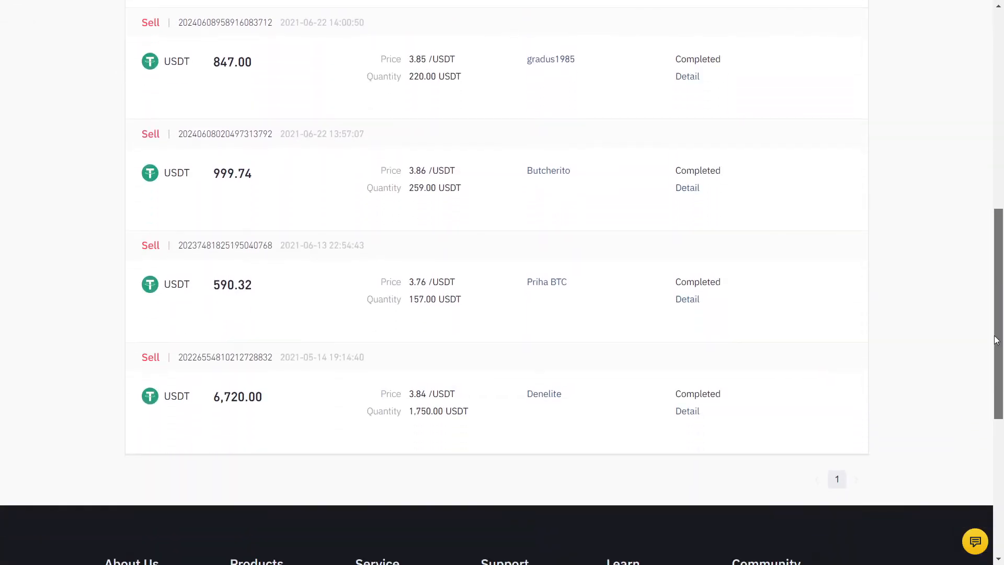
click(725, 21)
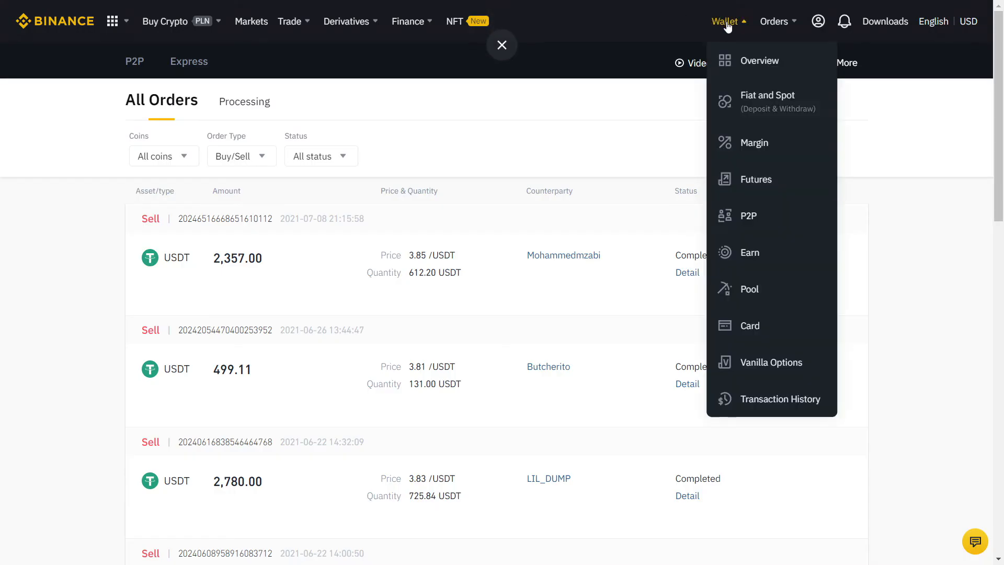
Step: Reveal the P2P wallet's hidden estimated value of about 2.52 USDT, then return home
click(748, 216)
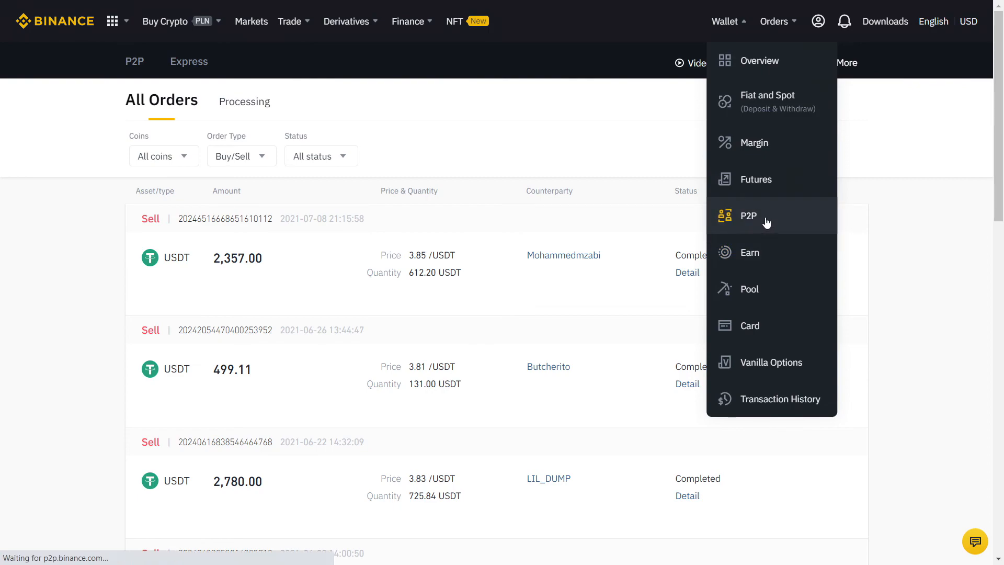
click(748, 216)
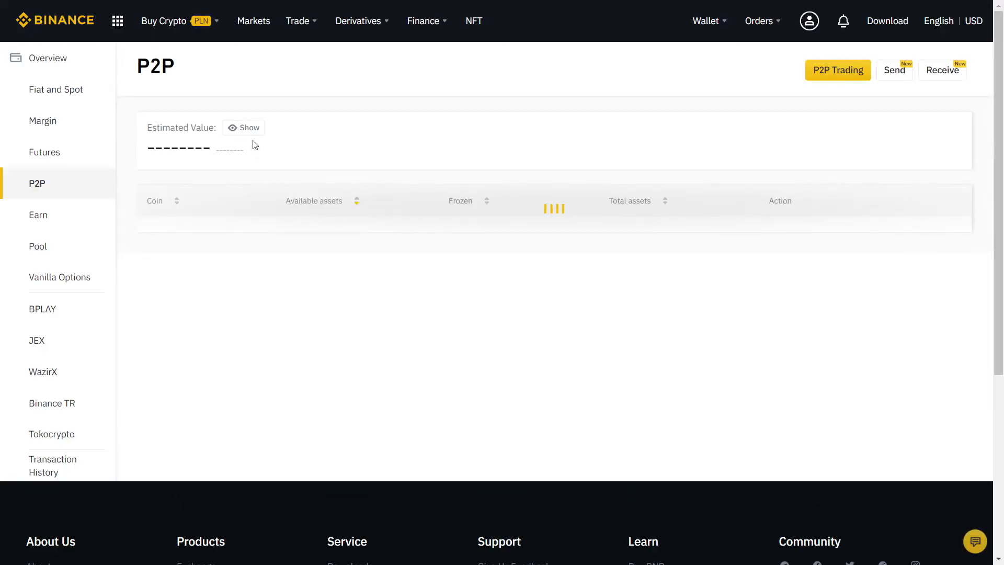
click(244, 127)
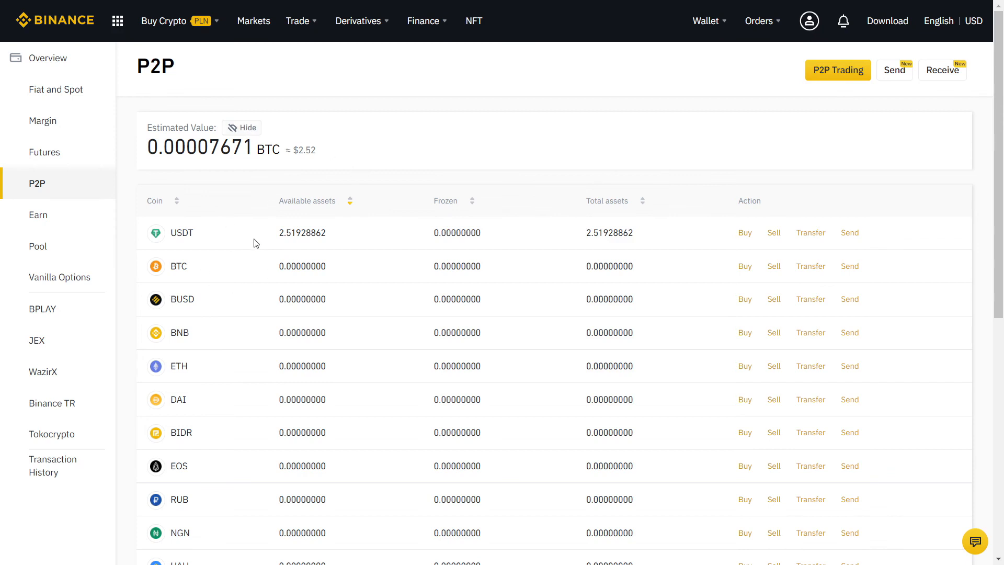
mouse_move(359, 254)
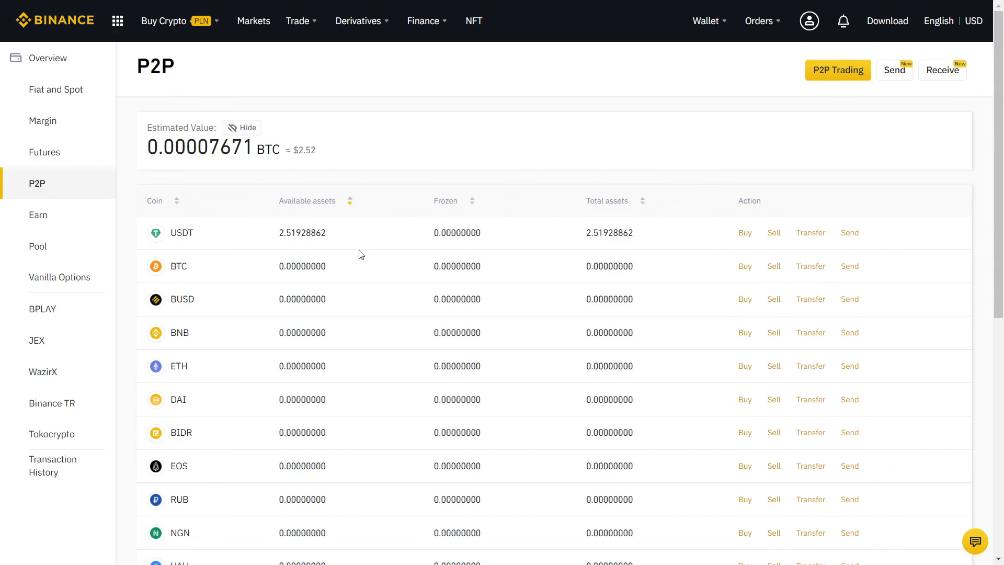
click(164, 21)
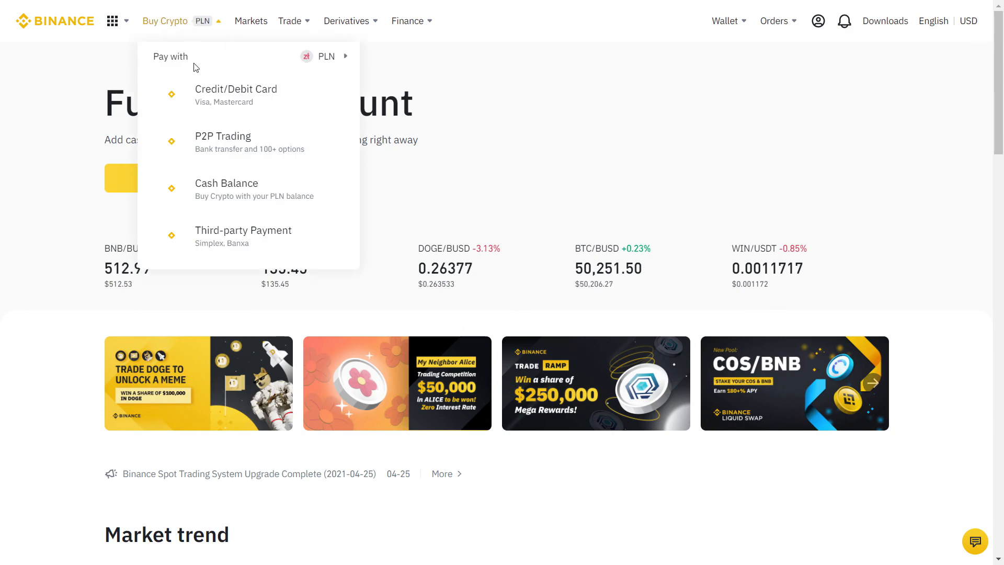
Step: Draft a P2P ad selling BTC for BRL at fixed price, then move to the BTC/USDT spot chart
click(223, 141)
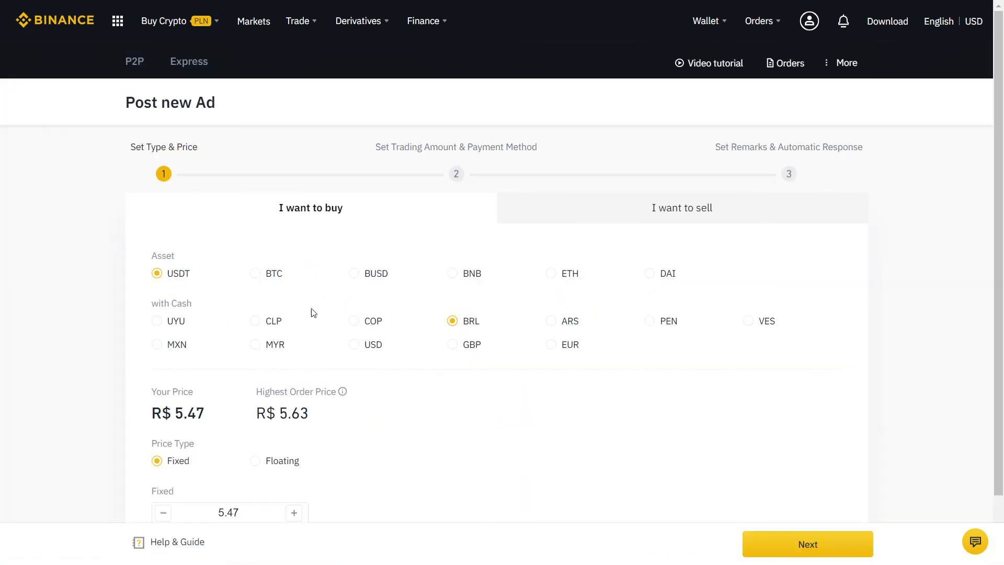
click(682, 207)
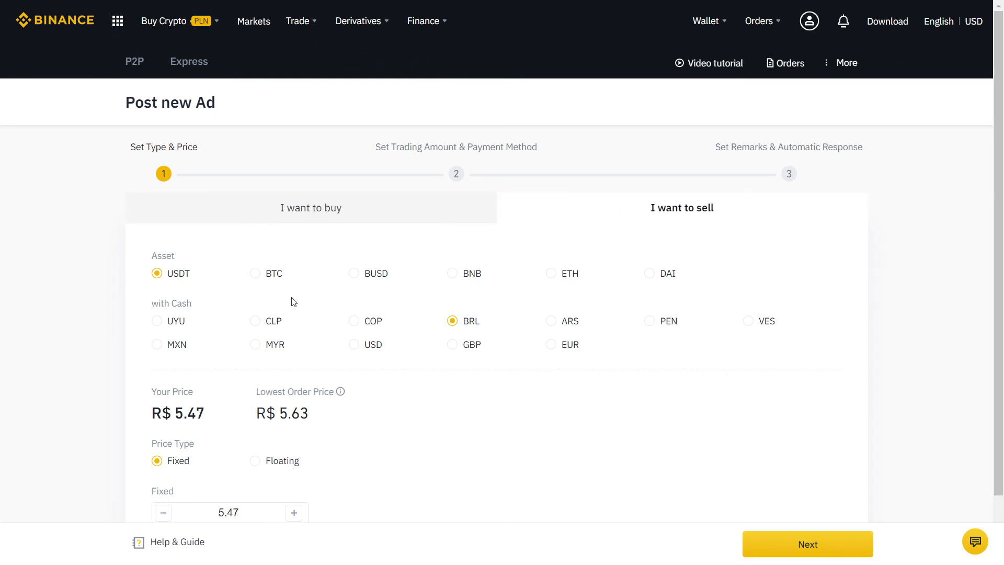
click(256, 273)
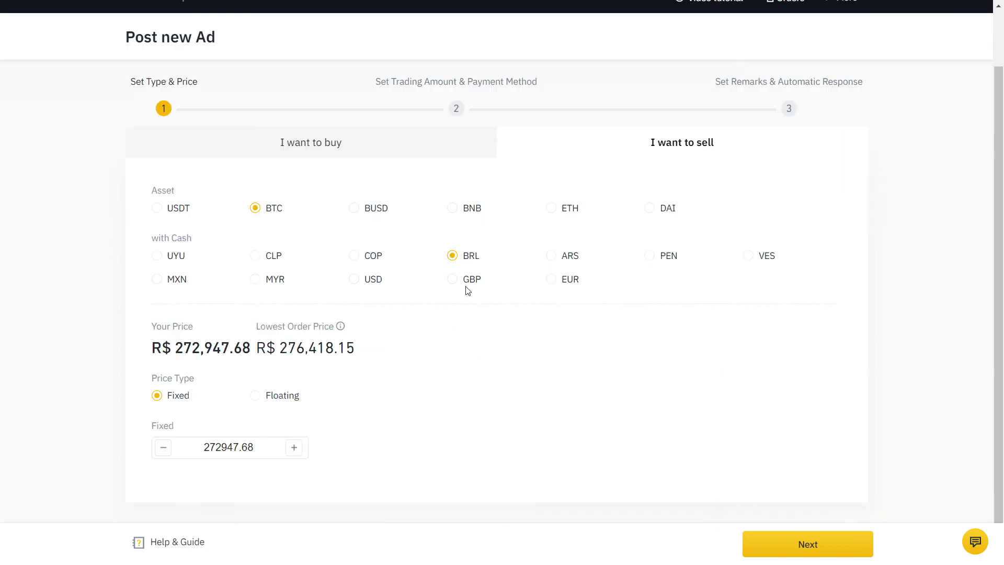
mouse_move(265, 401)
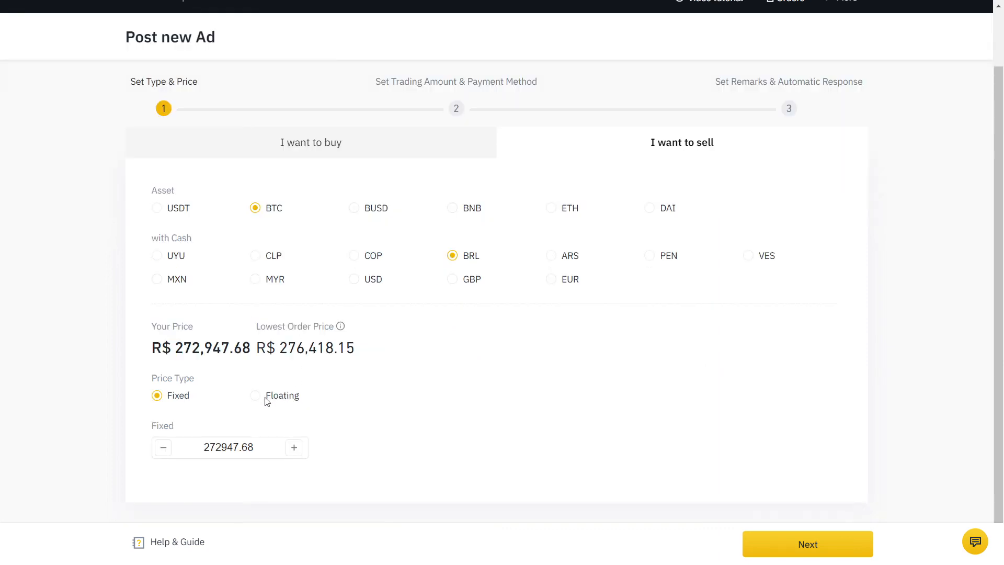
click(255, 395)
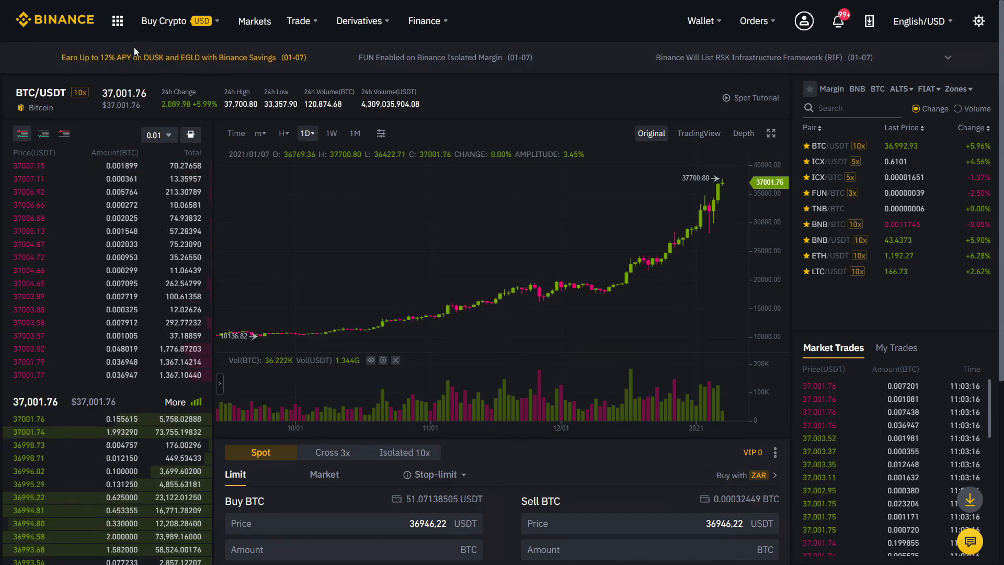
Step: Generate the 10% kickback referral link and select the full link for copying
click(117, 21)
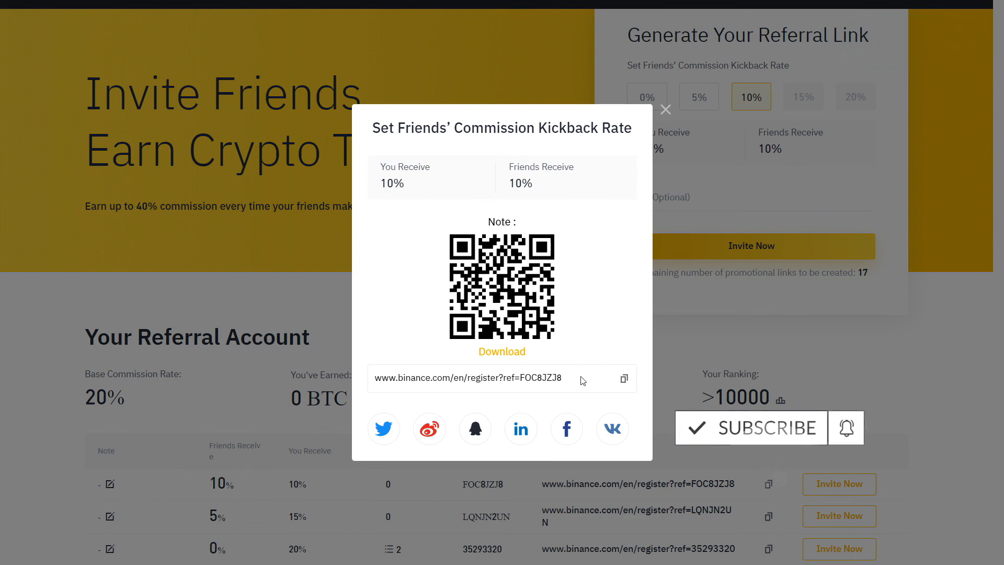
triple_click(466, 378)
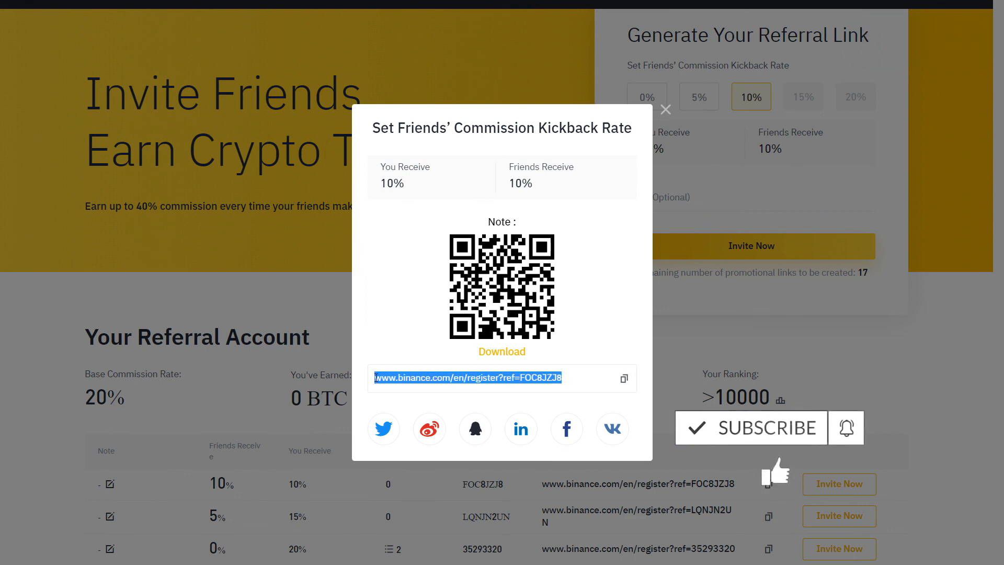